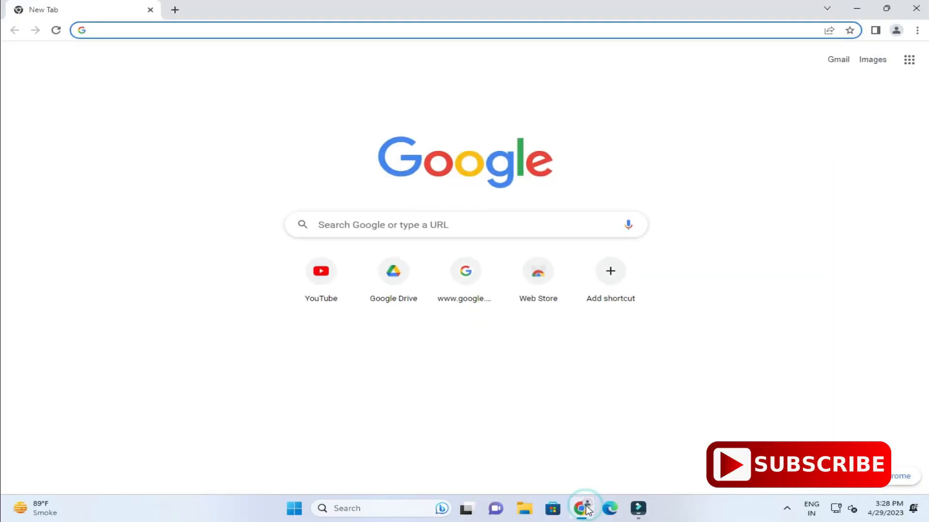
# Step: Run a web search for 'jdk download' from the Chrome address bar
pyautogui.write('jdk download')
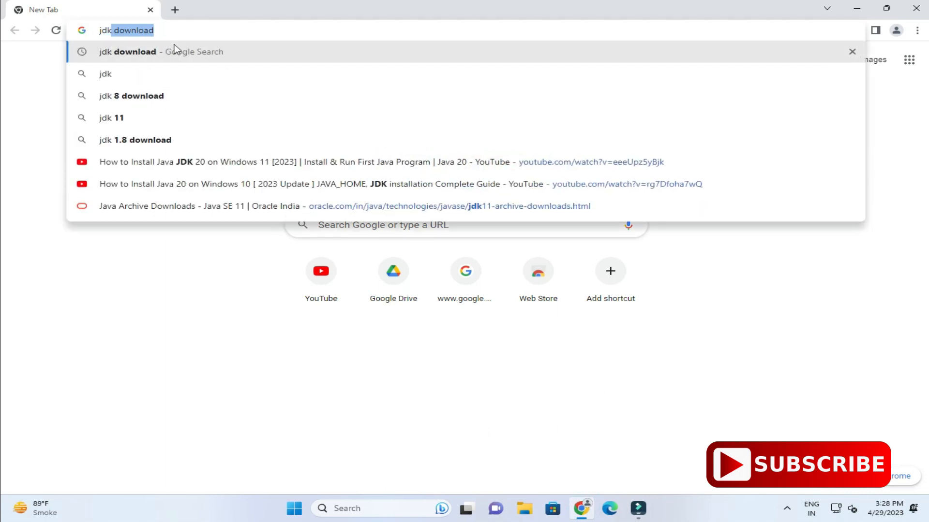
pyautogui.press('Return')
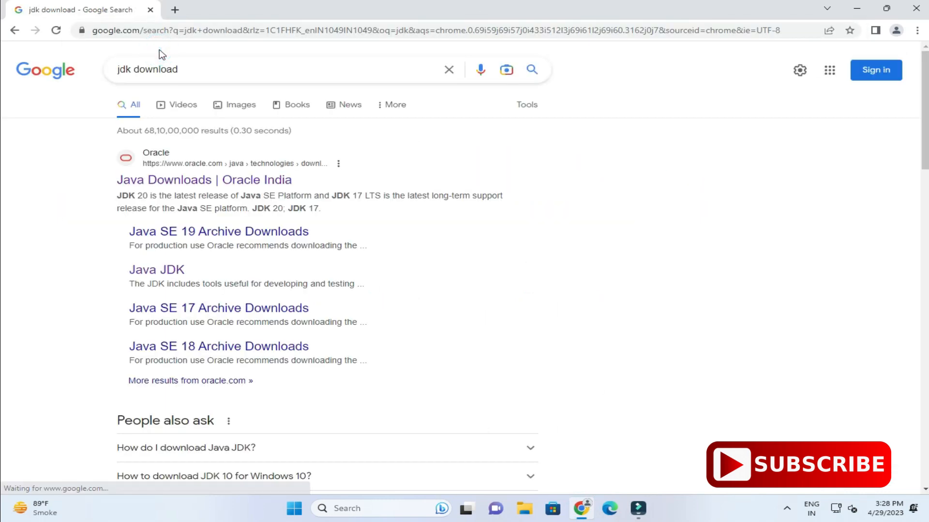
pyautogui.moveTo(125, 153)
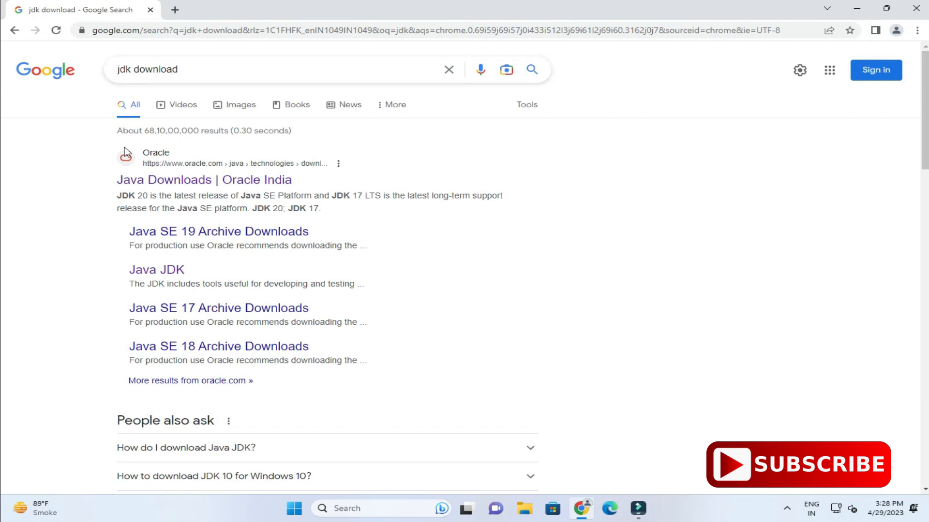
pyautogui.moveTo(204, 179)
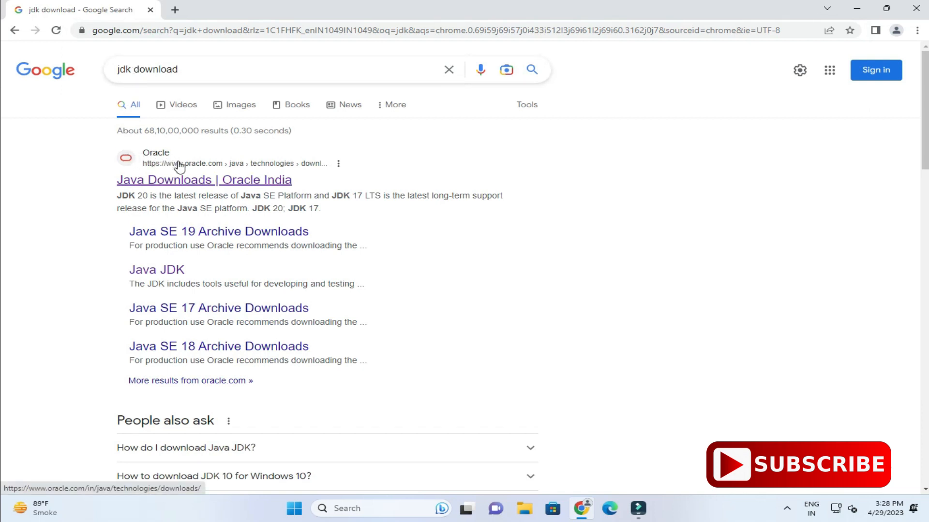
pyautogui.moveTo(166, 184)
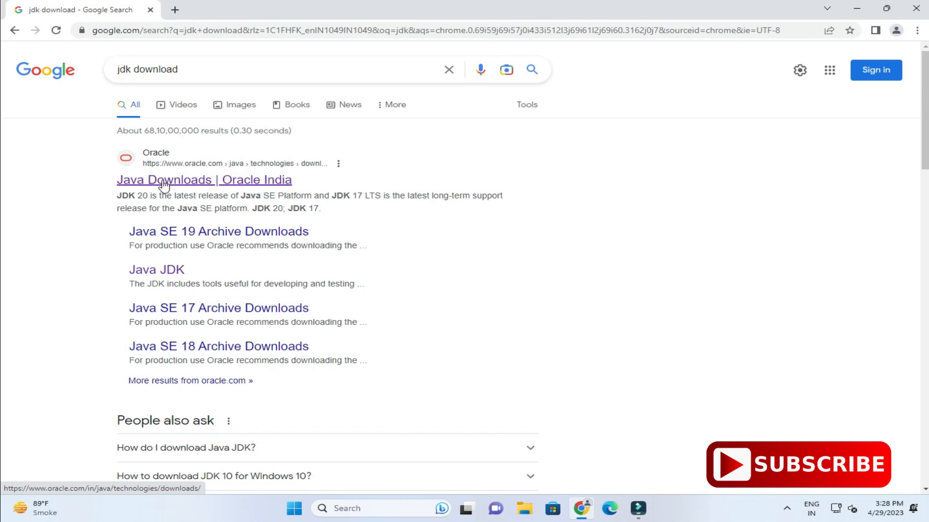
# Step: Open Oracle's Java Downloads page and scroll to the JDK 20.0.1 downloads table
pyautogui.click(204, 180)
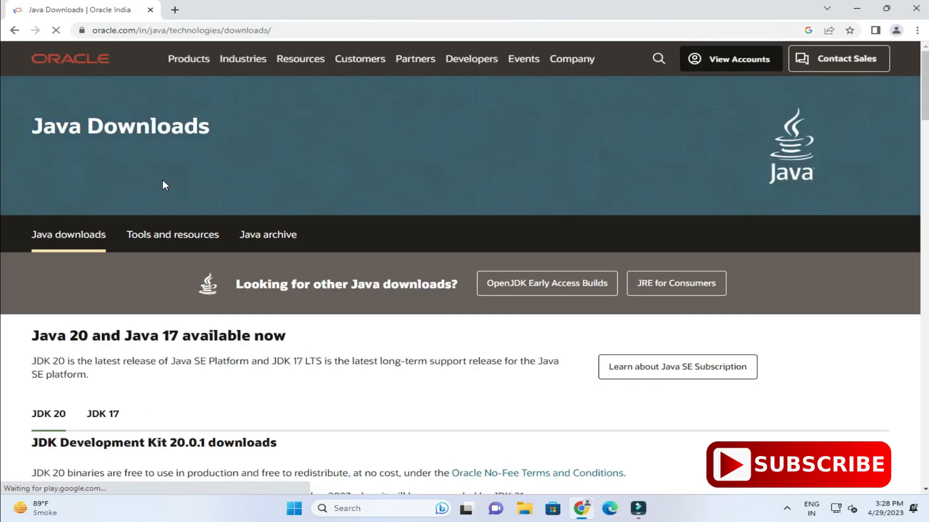
pyautogui.click(177, 30)
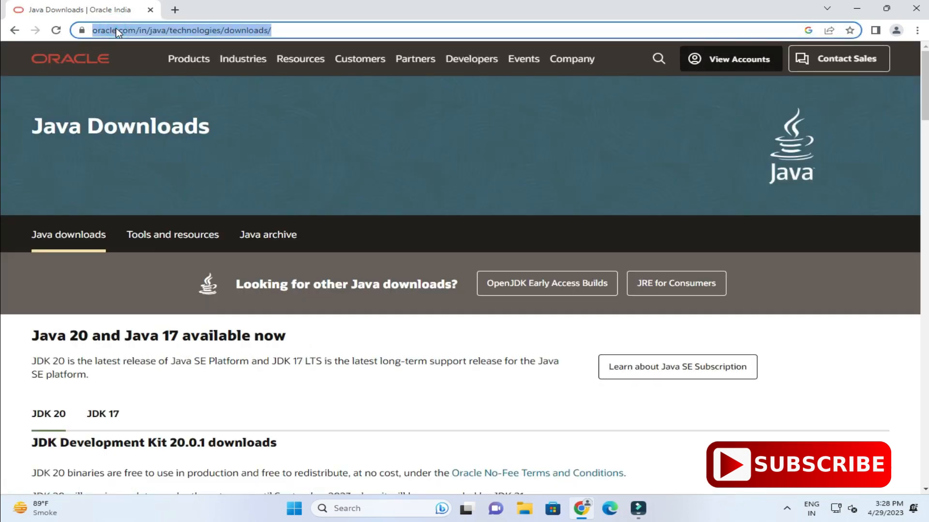
pyautogui.moveTo(59, 146)
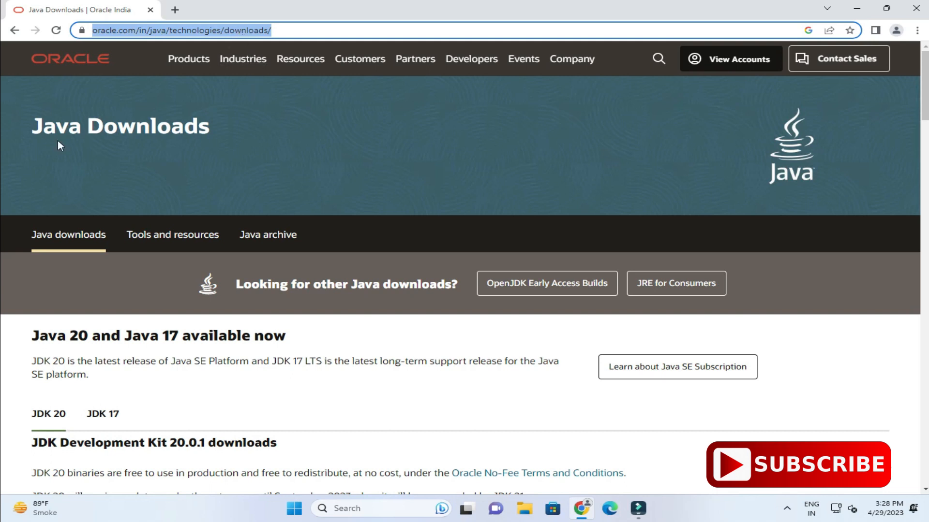
pyautogui.moveTo(103, 208)
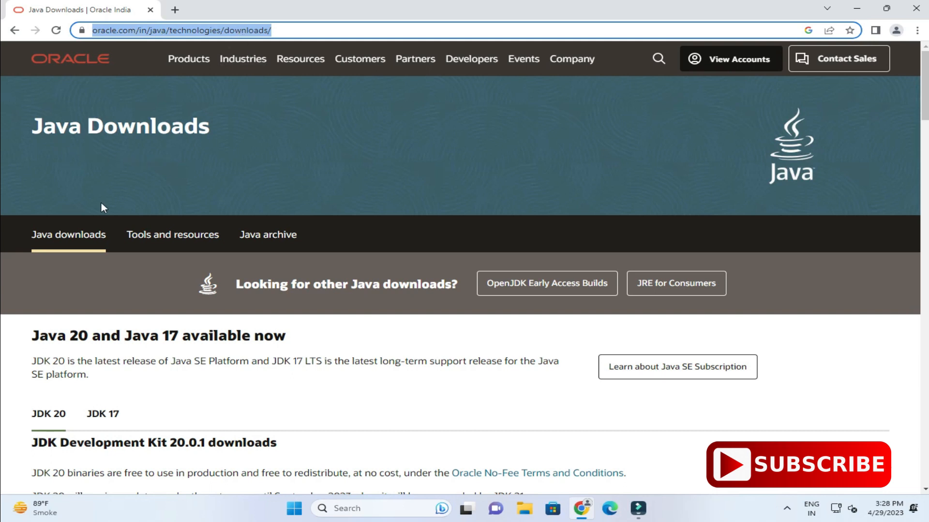
pyautogui.scroll(-3)
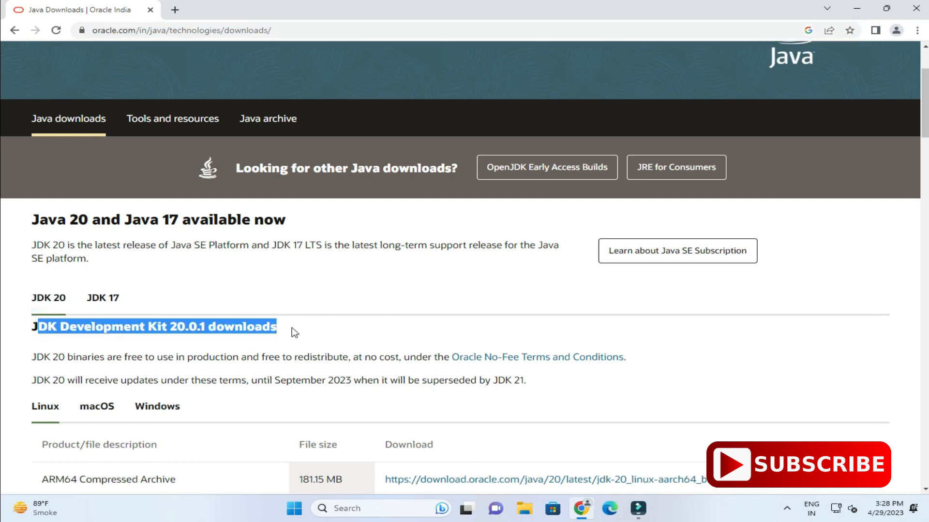
pyautogui.scroll(-3)
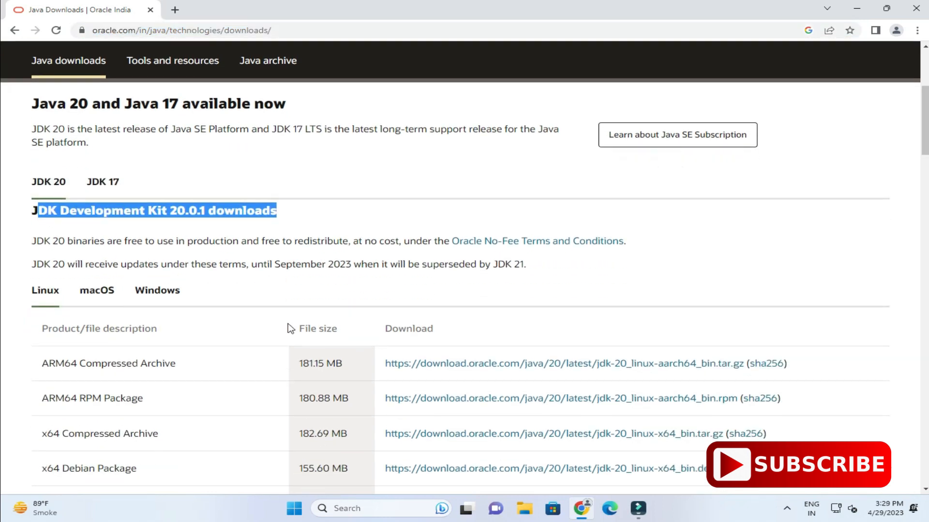
pyautogui.scroll(-3)
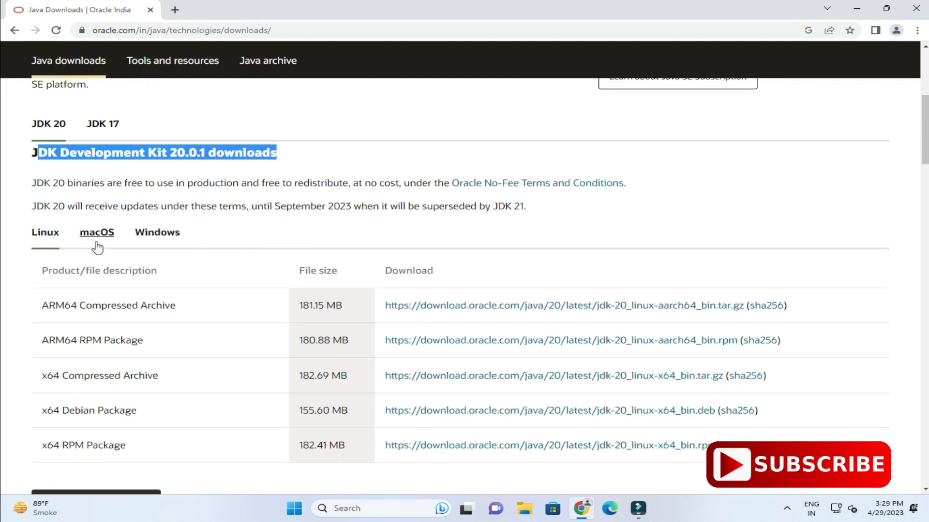
pyautogui.moveTo(157, 233)
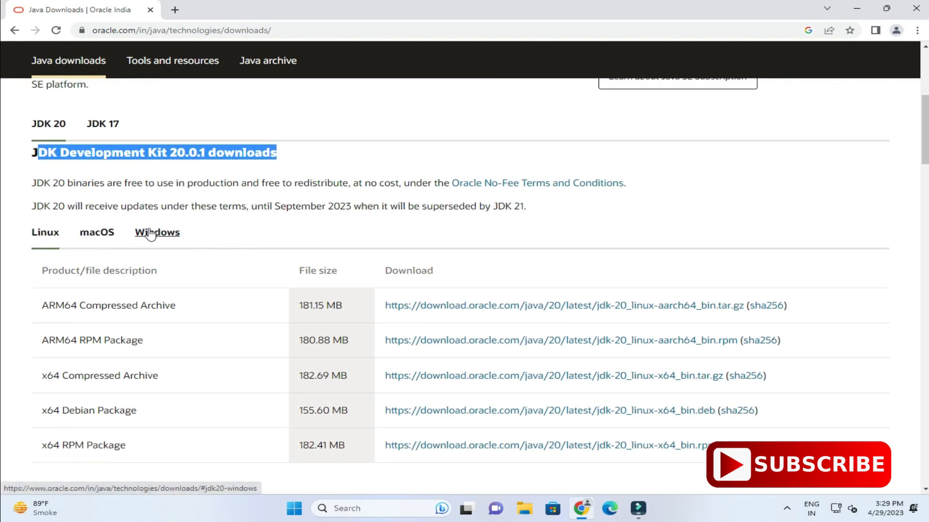
# Step: Show the Windows packages and download the x64 MSI installer jdk-20_windows-x64_bin.msi
pyautogui.click(156, 232)
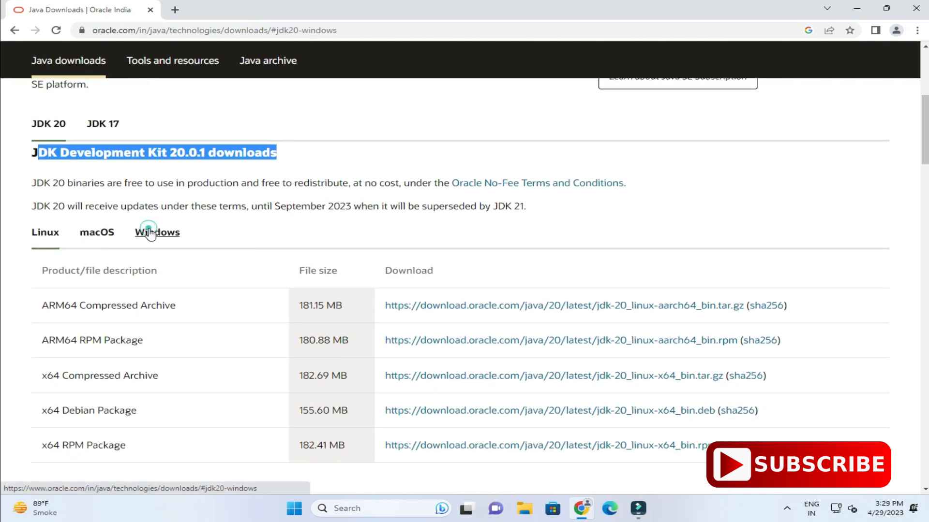
pyautogui.click(157, 232)
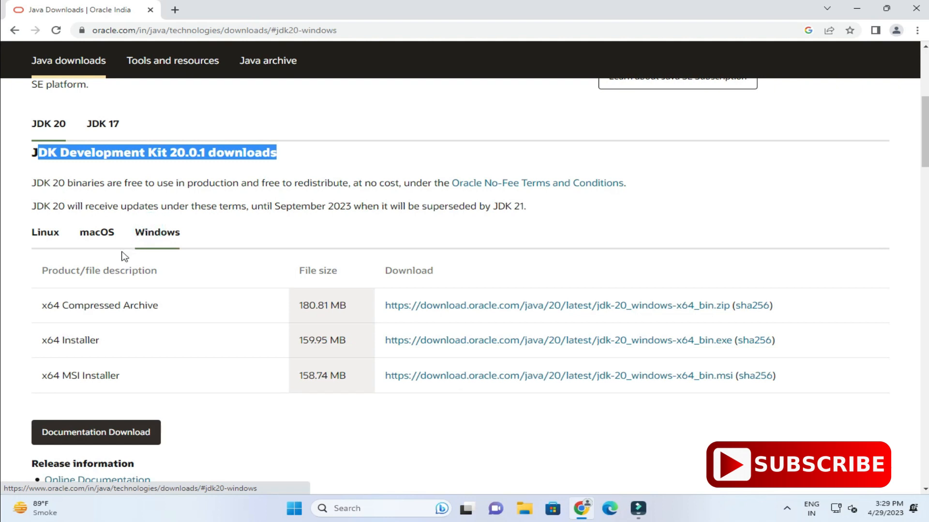
pyautogui.moveTo(71, 363)
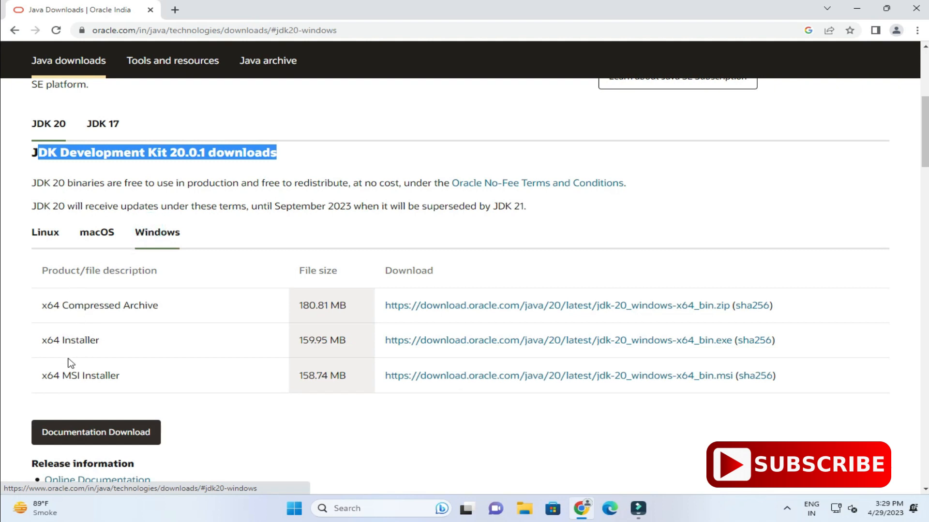
pyautogui.doubleClick(80, 376)
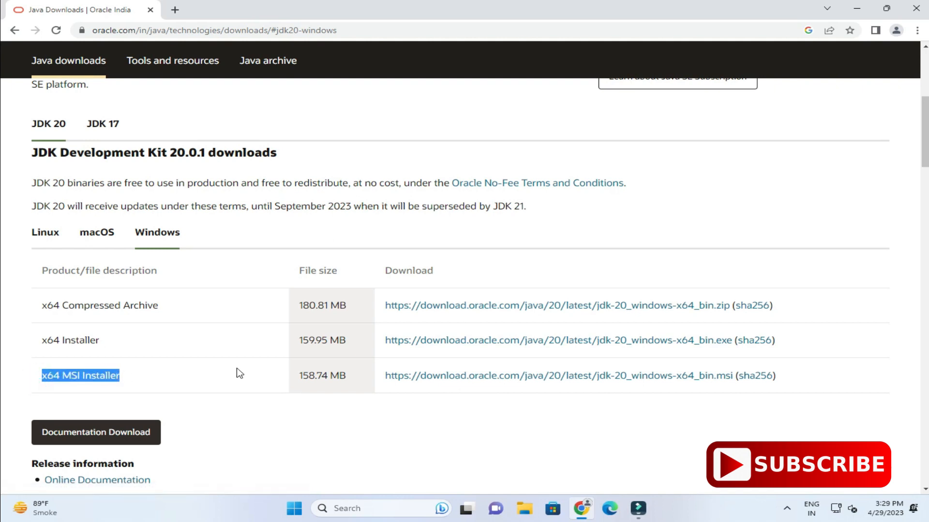
pyautogui.moveTo(449, 377)
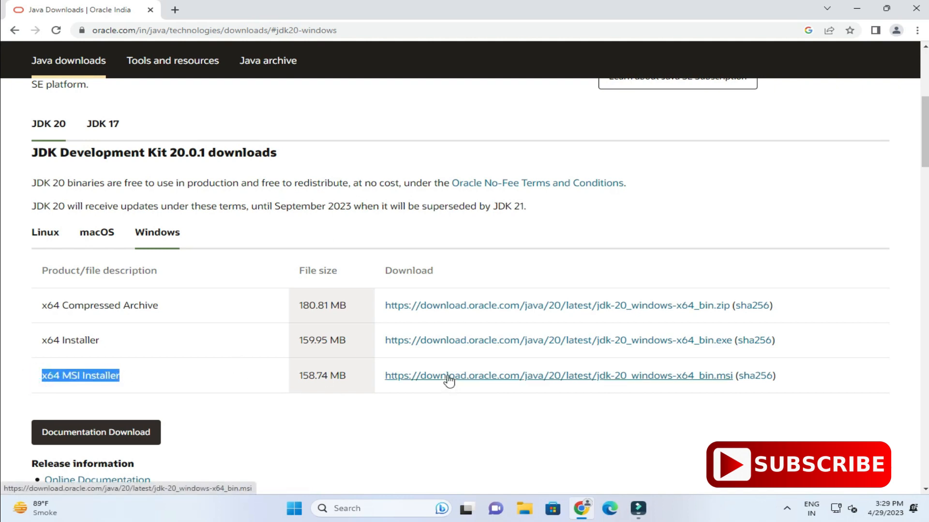
pyautogui.click(558, 375)
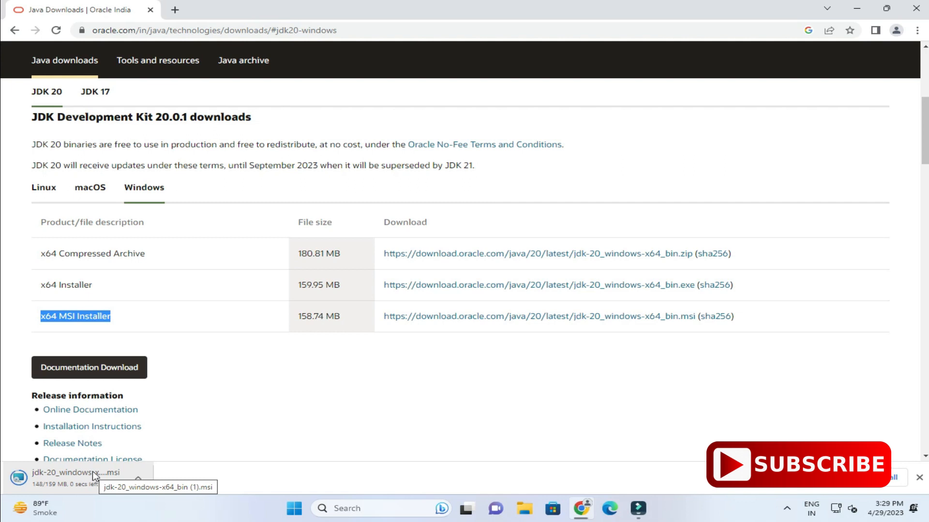
pyautogui.moveTo(108, 441)
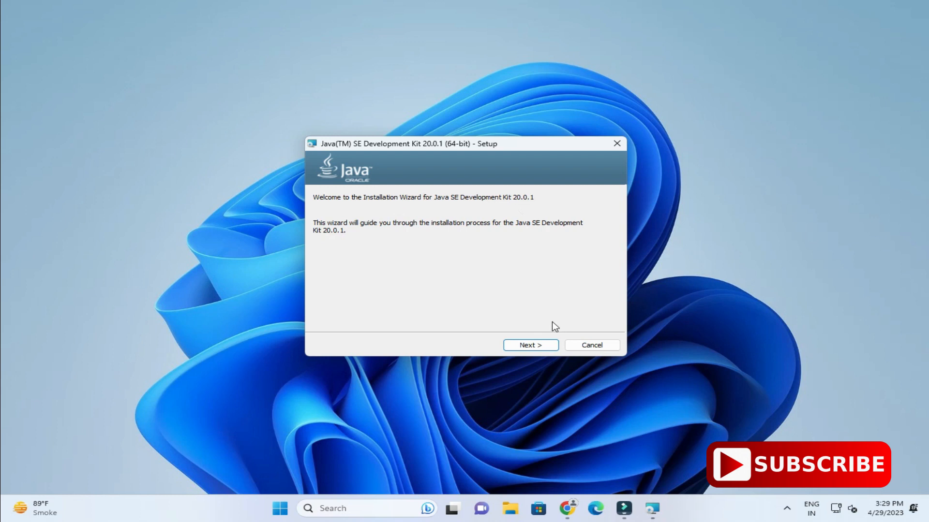
# Step: Run the JDK installer, keeping the default C:\Program Files\Java\jdk-20 destination
pyautogui.click(530, 345)
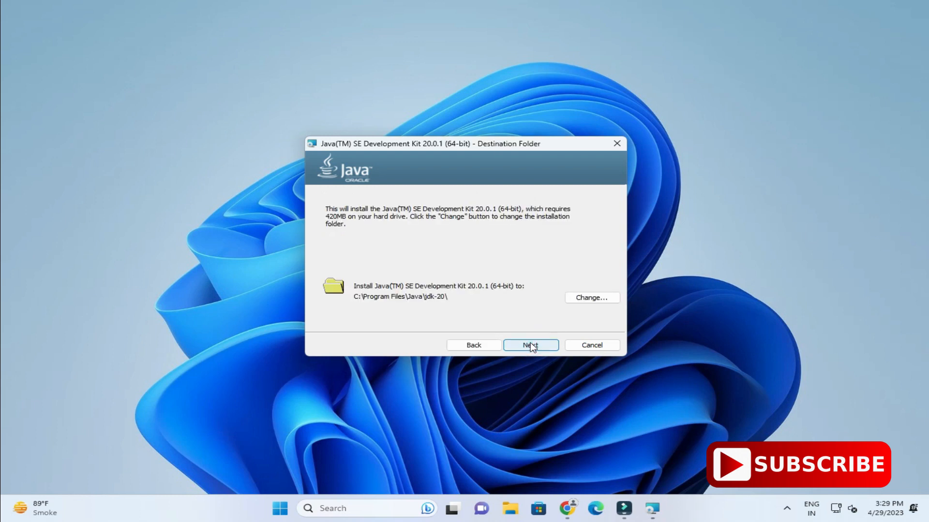
pyautogui.moveTo(470, 295)
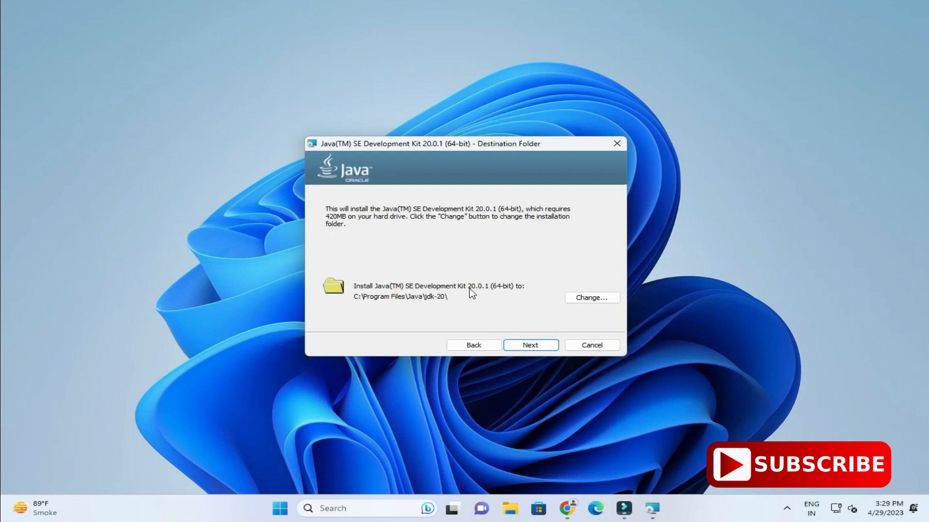
pyautogui.moveTo(530, 345)
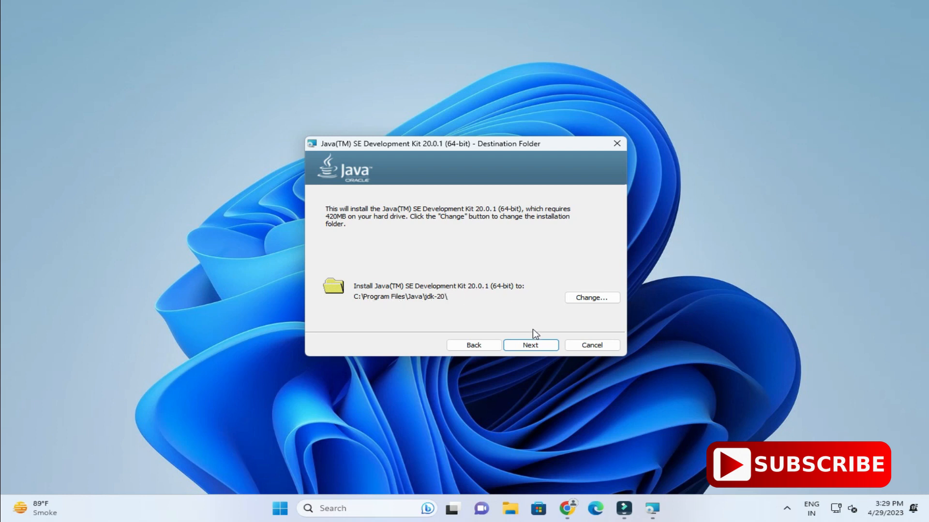
pyautogui.click(530, 345)
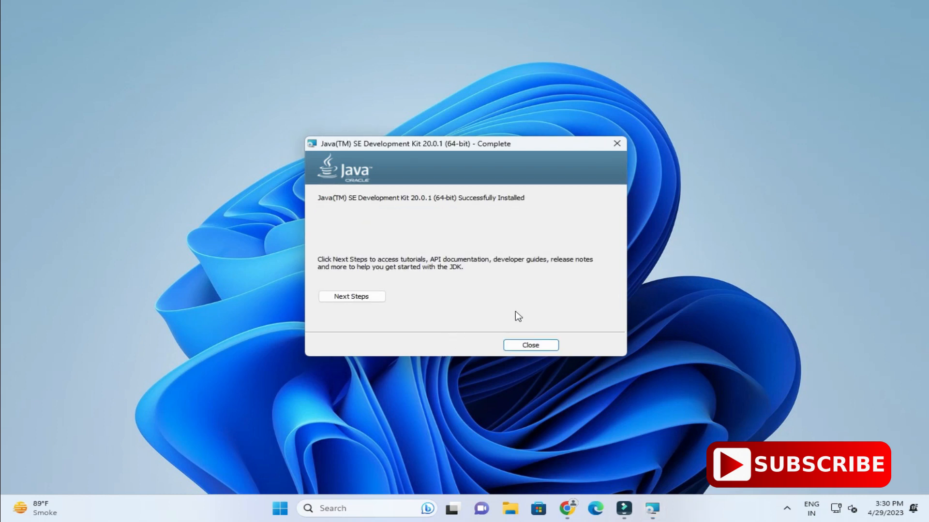
pyautogui.moveTo(367, 209)
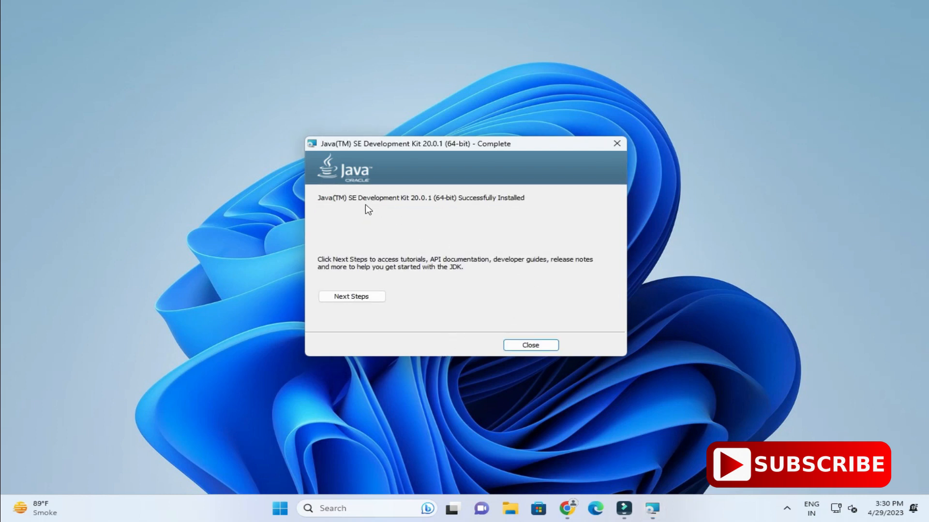
pyautogui.moveTo(425, 208)
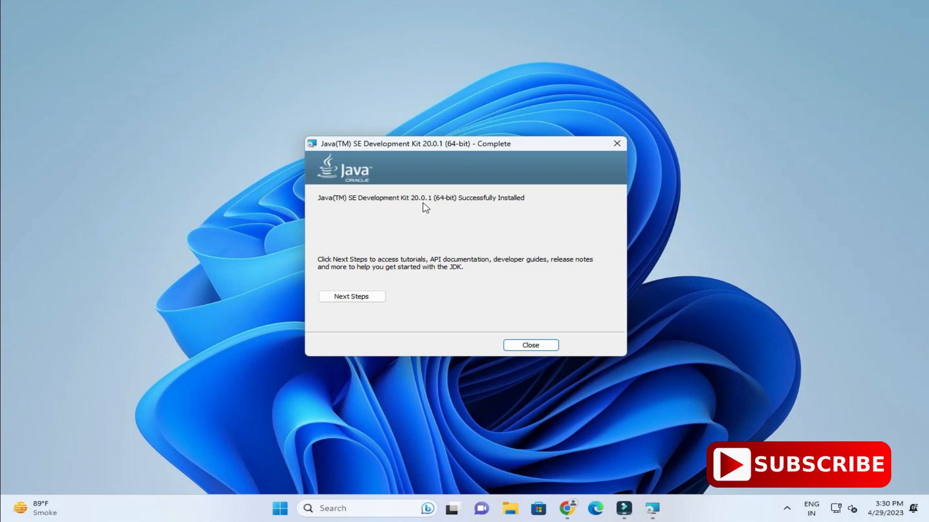
pyautogui.moveTo(550, 205)
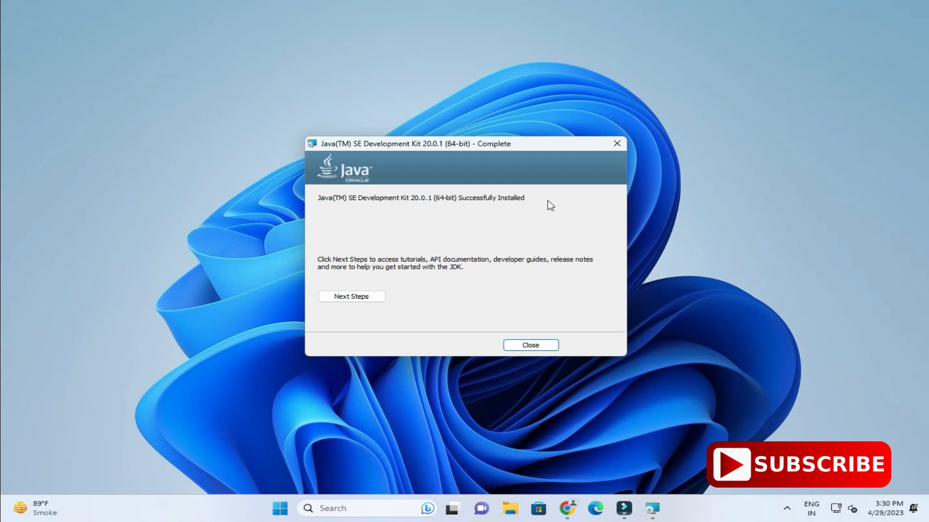
pyautogui.moveTo(563, 313)
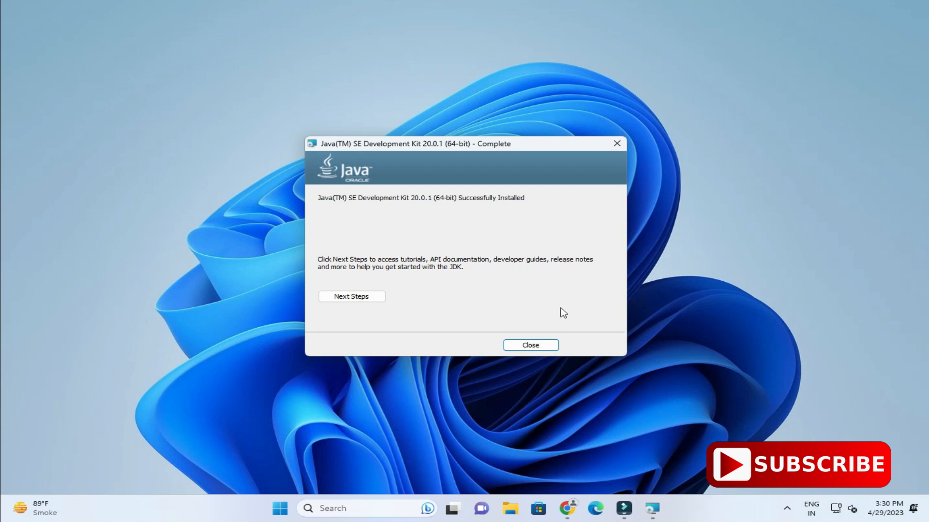
pyautogui.moveTo(530, 346)
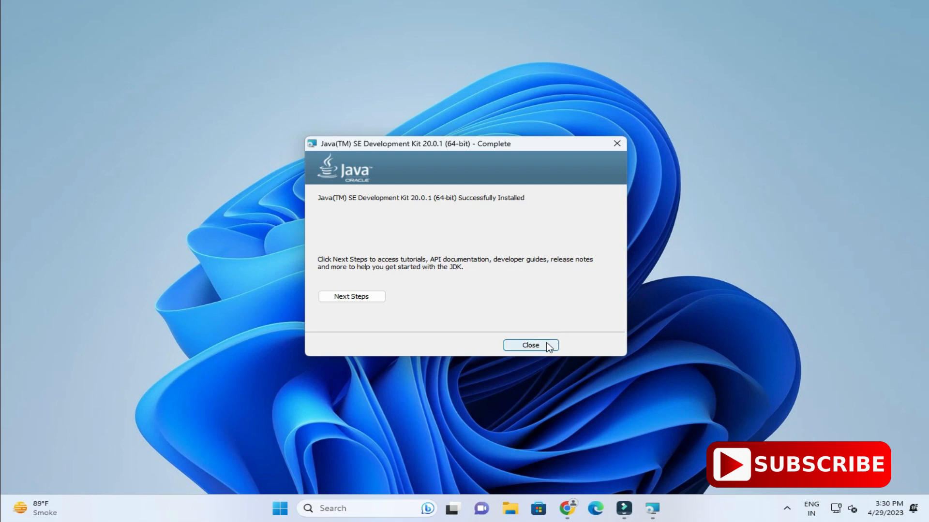
# Step: Close the JDK 20.0.1 'Successfully Installed' dialog
pyautogui.click(530, 345)
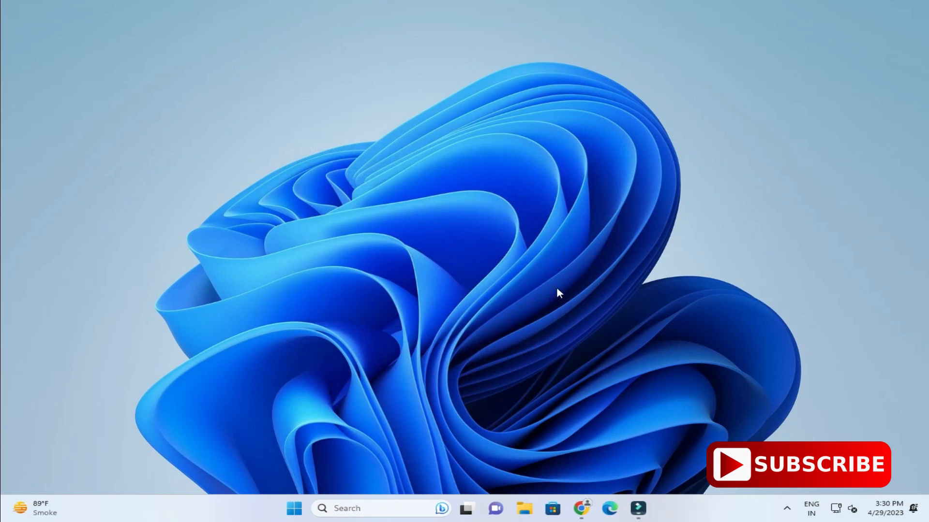
pyautogui.moveTo(504, 255)
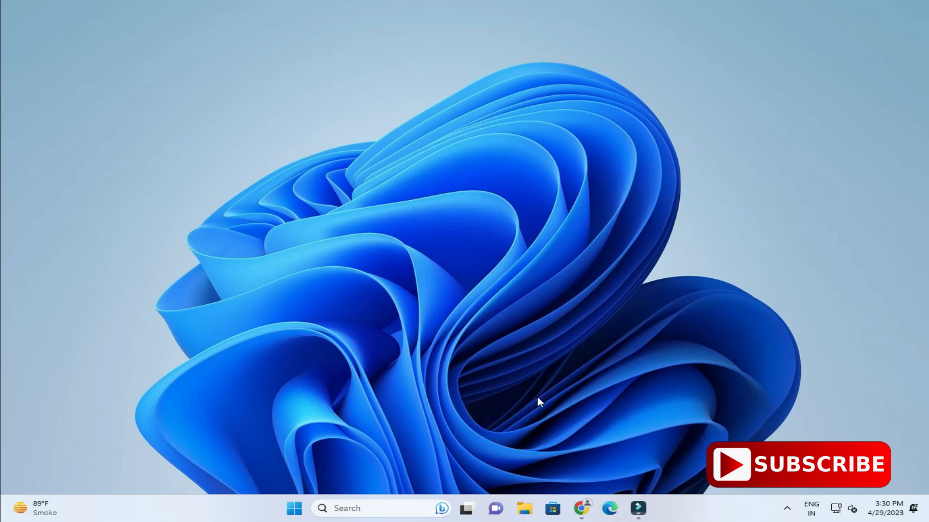
# Step: Browse to C:\Program Files\Java\jdk-20 in File Explorer, then search 'env' for System Properties
pyautogui.click(523, 508)
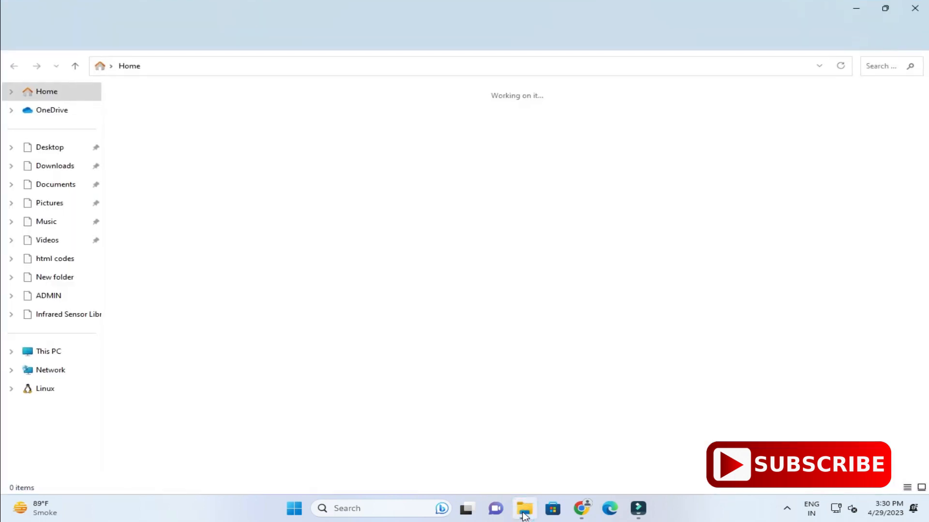
pyautogui.click(65, 370)
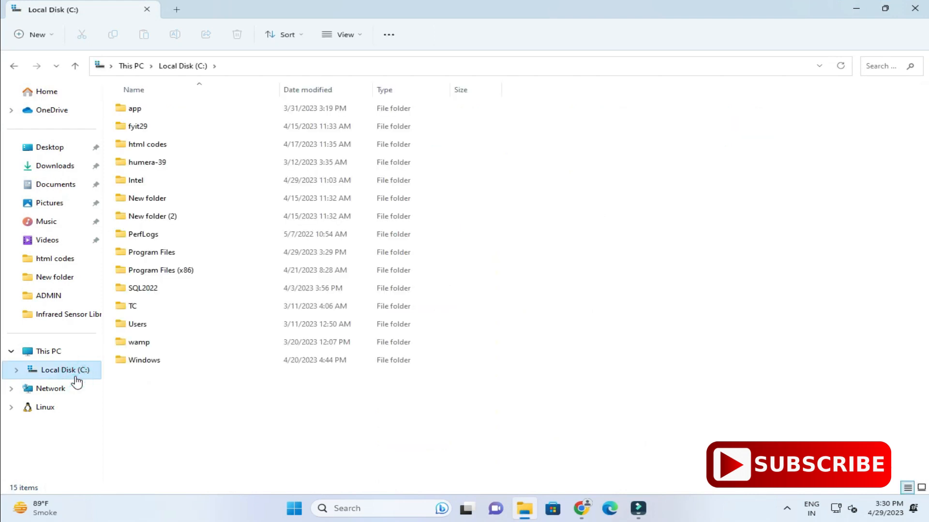
pyautogui.doubleClick(151, 252)
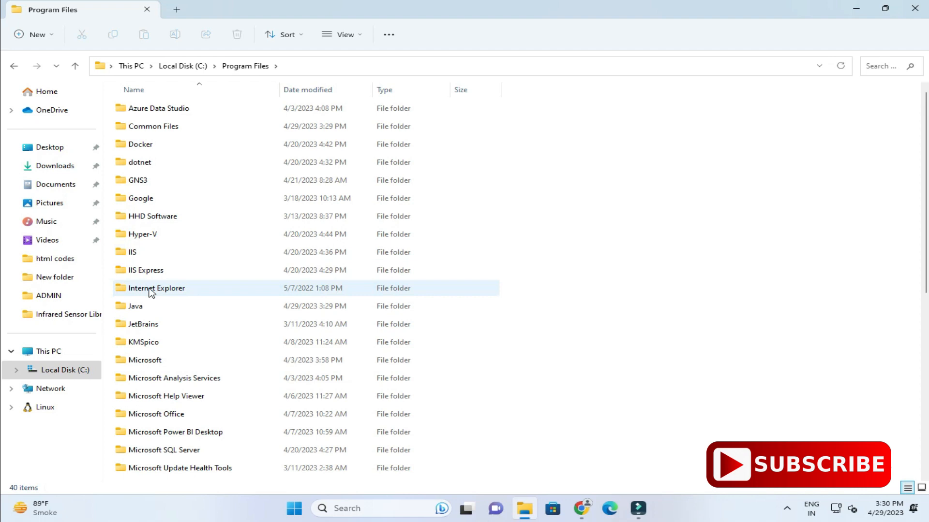
pyautogui.doubleClick(136, 306)
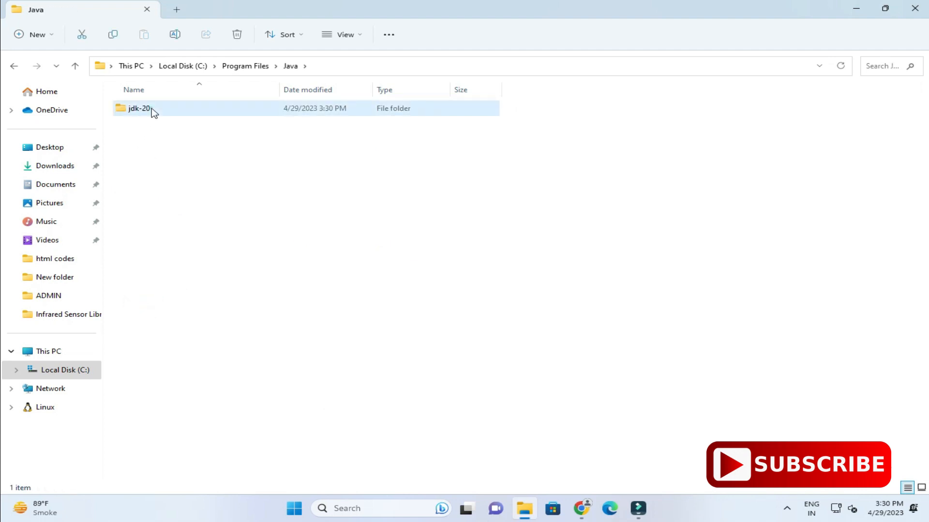
pyautogui.doubleClick(140, 108)
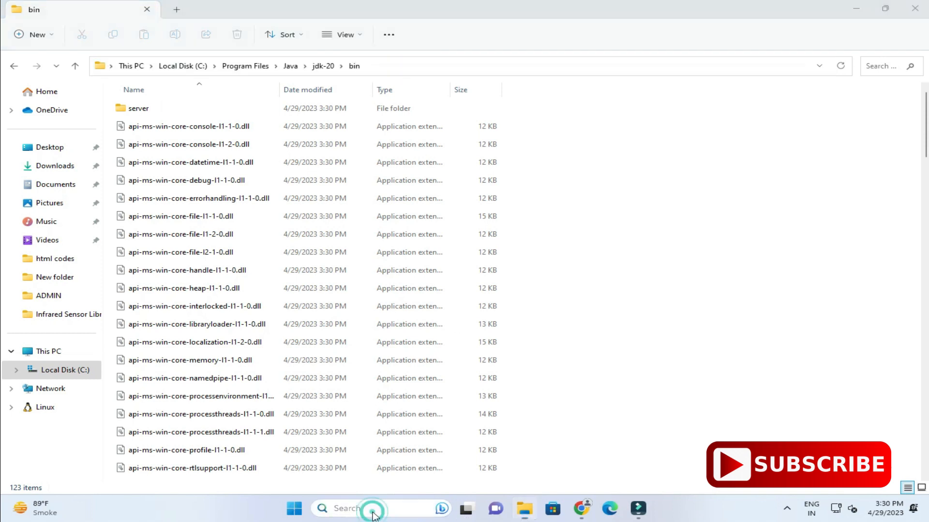
pyautogui.write('env')
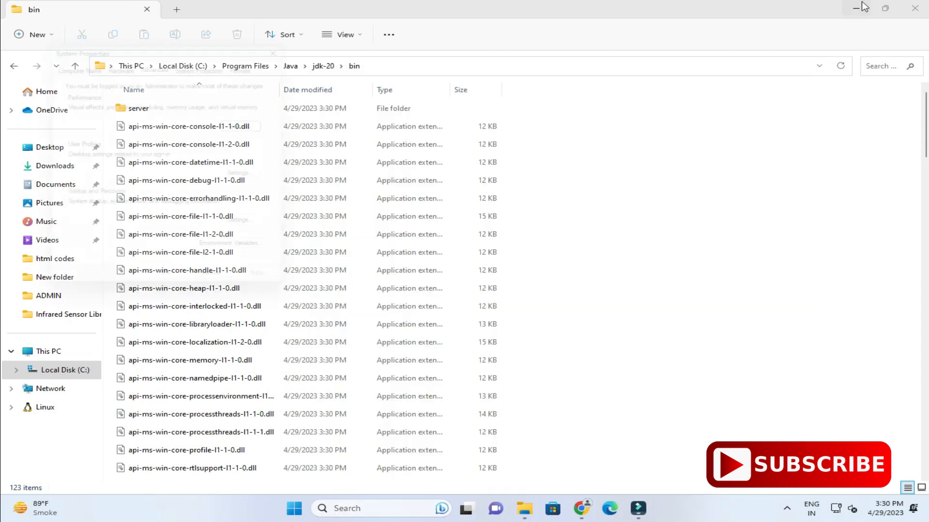
pyautogui.click(860, 8)
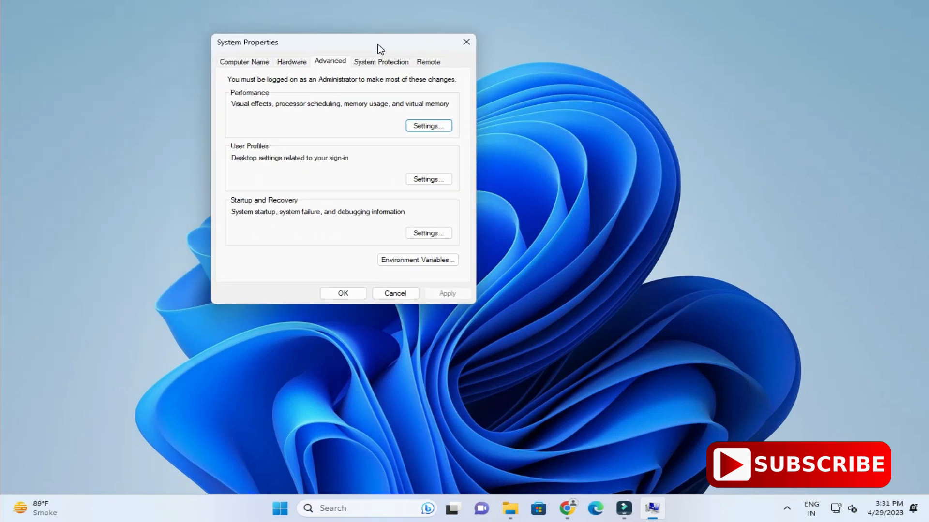
# Step: Open Environment Variables and select the system Path variable
pyautogui.click(417, 260)
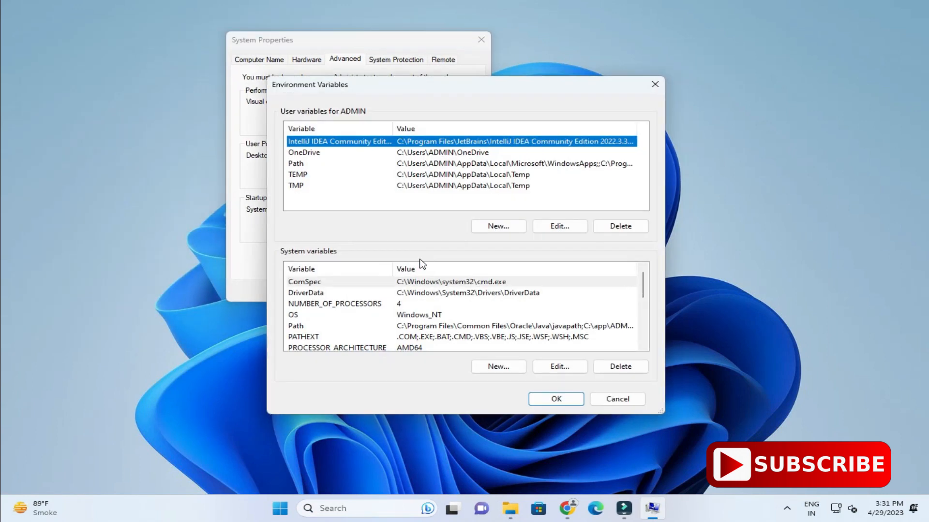
pyautogui.moveTo(347, 119)
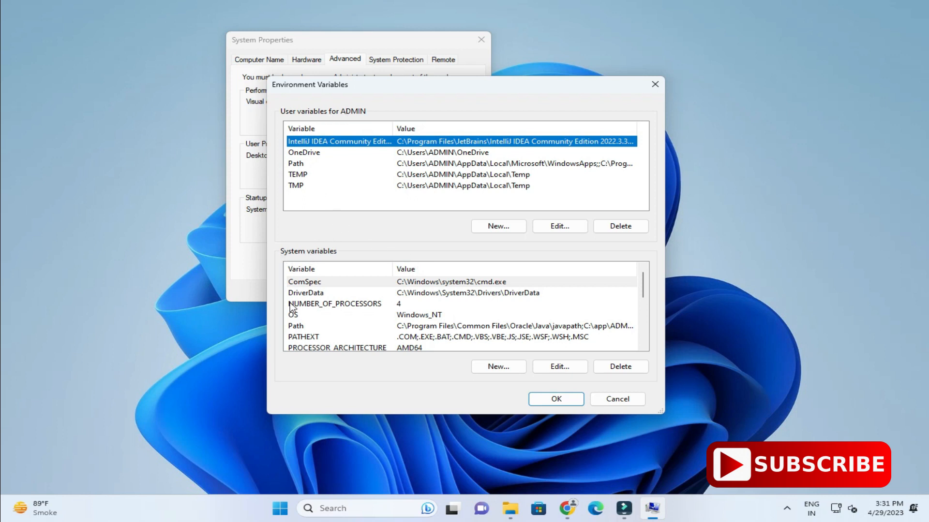
pyautogui.click(295, 293)
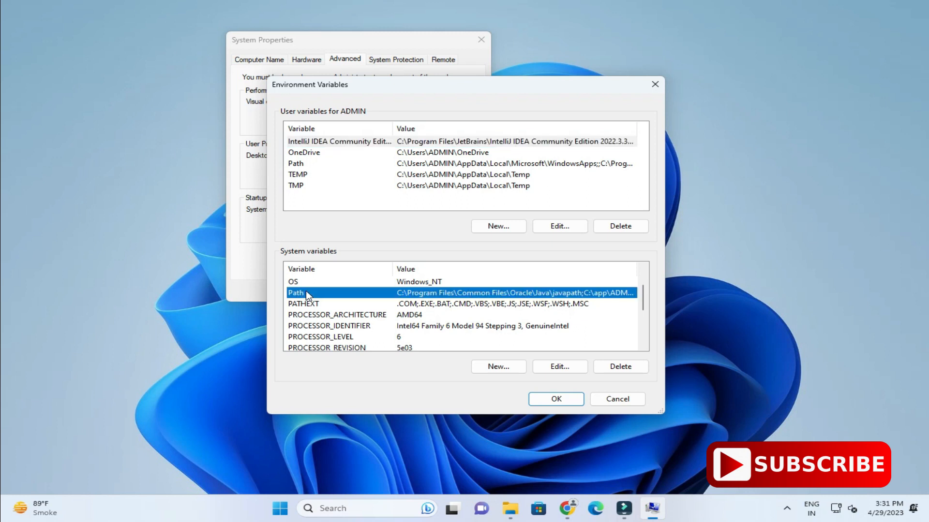
pyautogui.moveTo(397, 299)
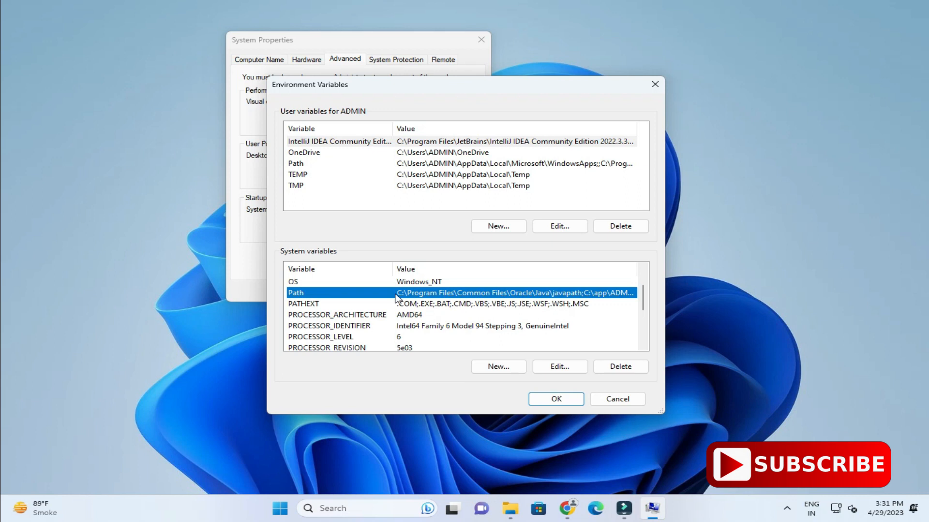
pyautogui.moveTo(472, 253)
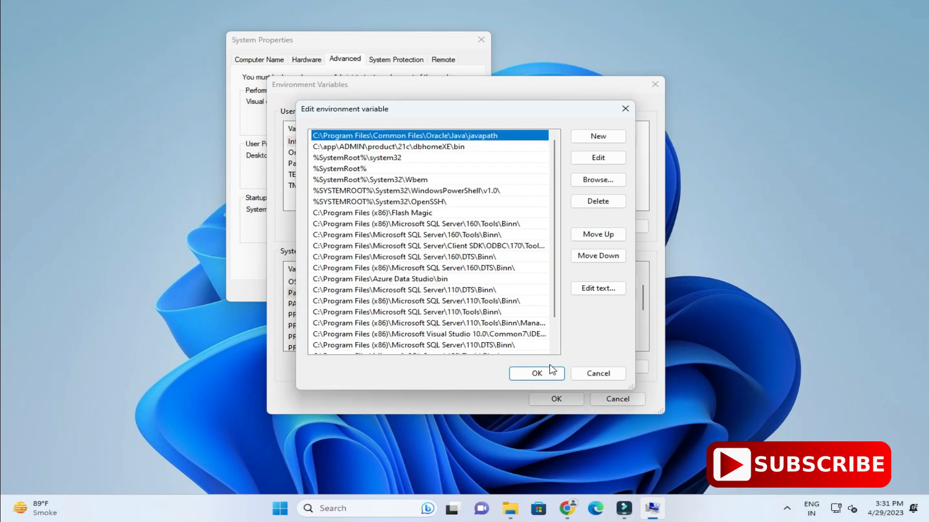
# Step: Add C:\Program Files\Java\jdk-20\bin as a new Path entry and confirm with OK
pyautogui.scroll(-3)
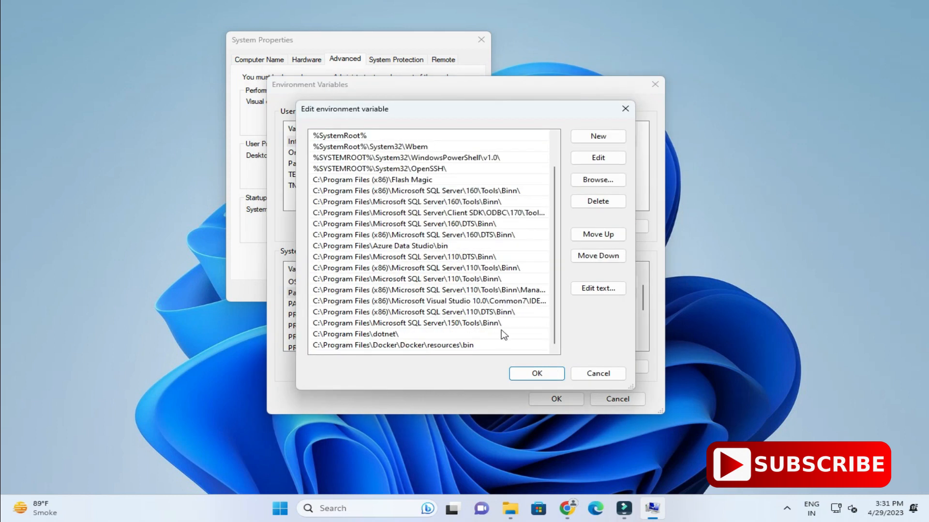
pyautogui.click(597, 137)
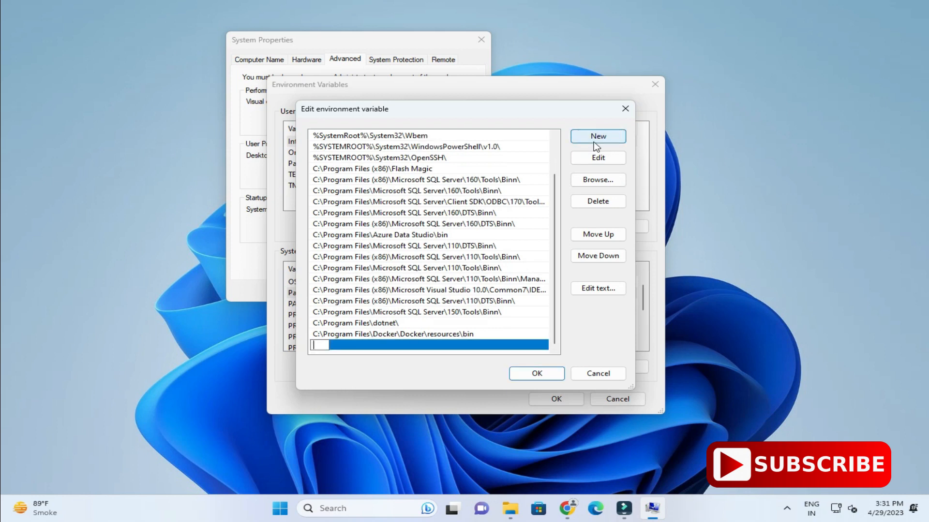
pyautogui.write('C:\\Program Files\\Java\\jdk-20\\bin')
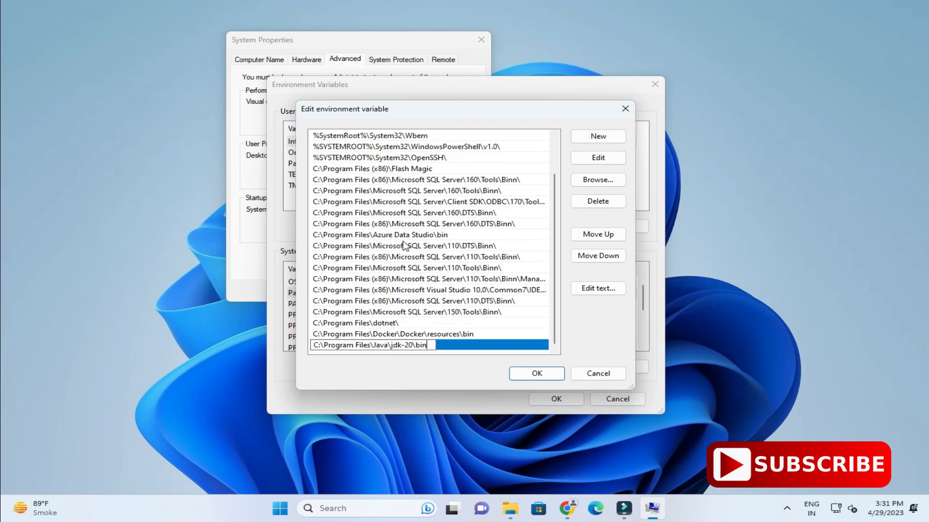
pyautogui.moveTo(545, 401)
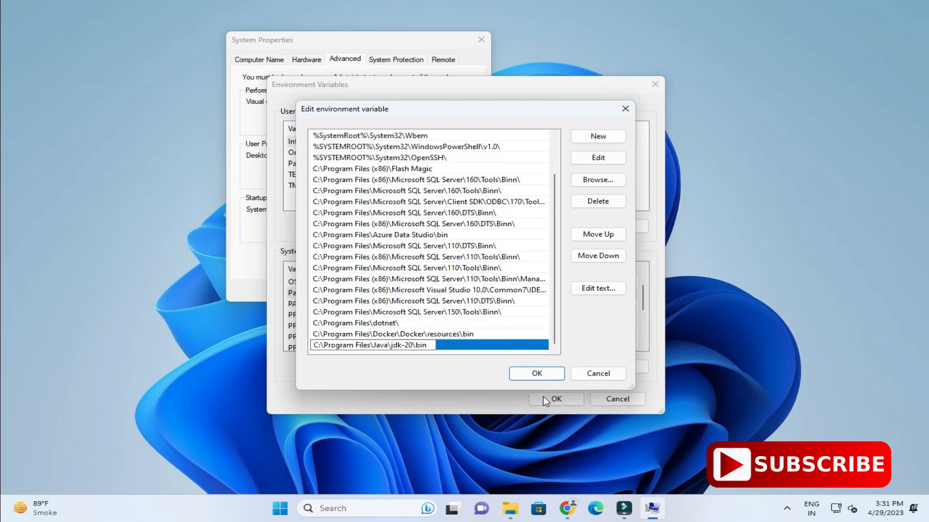
pyautogui.click(535, 373)
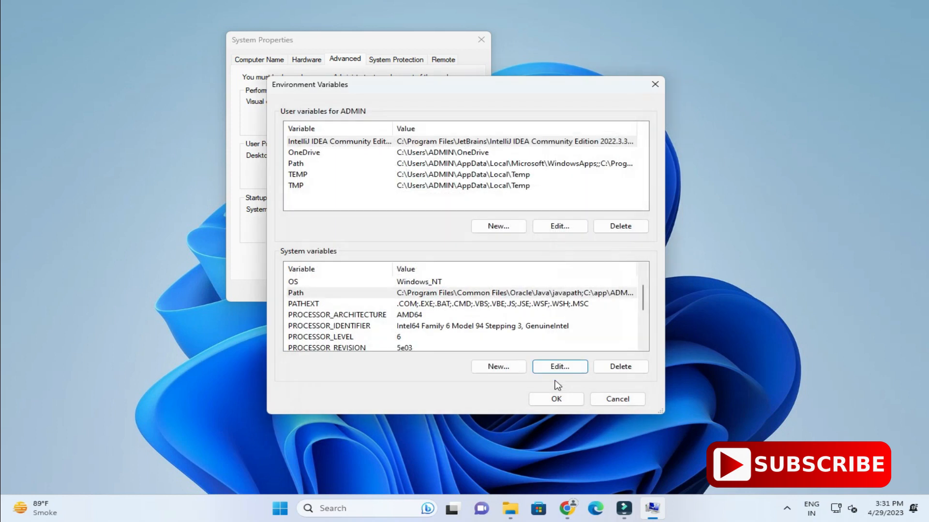
pyautogui.click(555, 398)
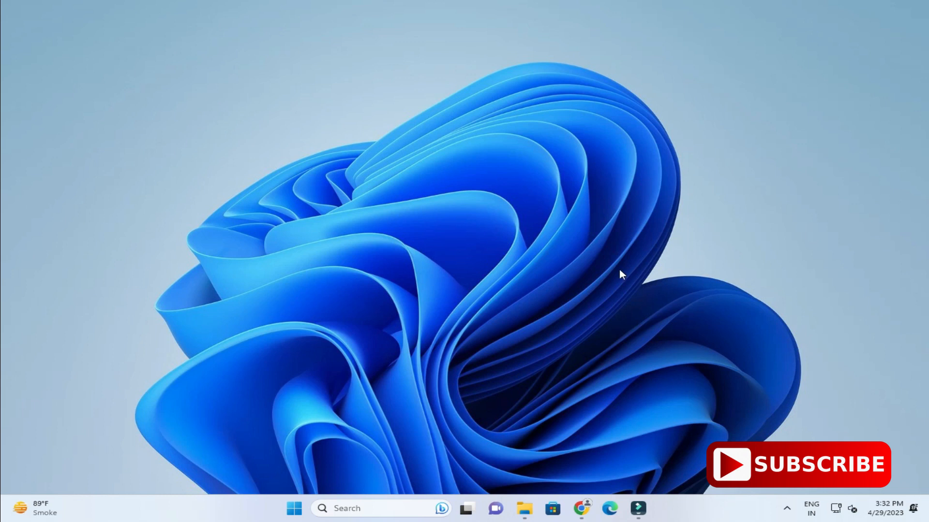
pyautogui.moveTo(370, 509)
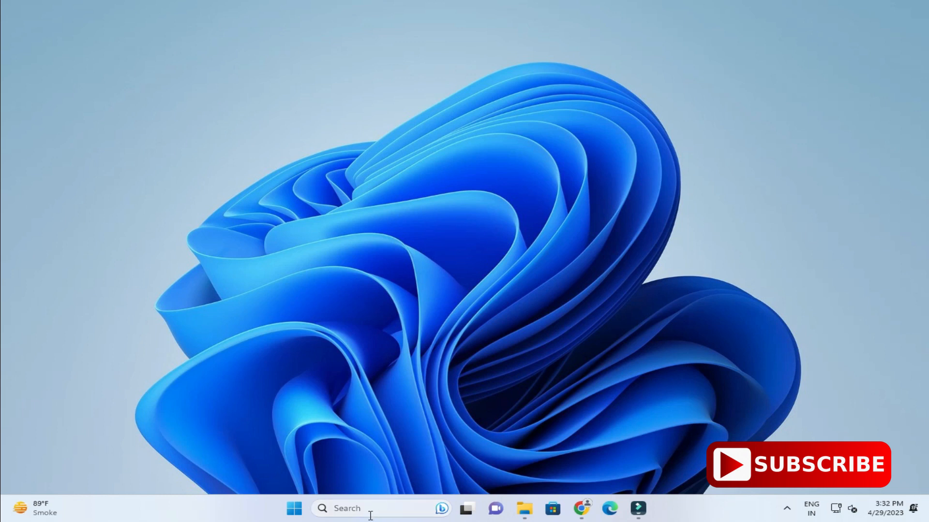
# Step: Open Command Prompt, run java --version showing Java 20.0.1, then minimize it
pyautogui.write('cmd')
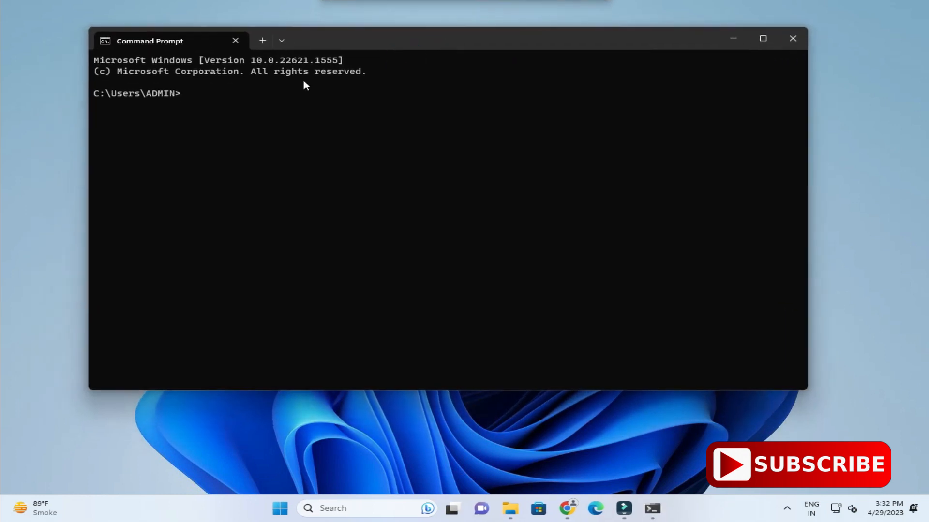
pyautogui.write('ja')
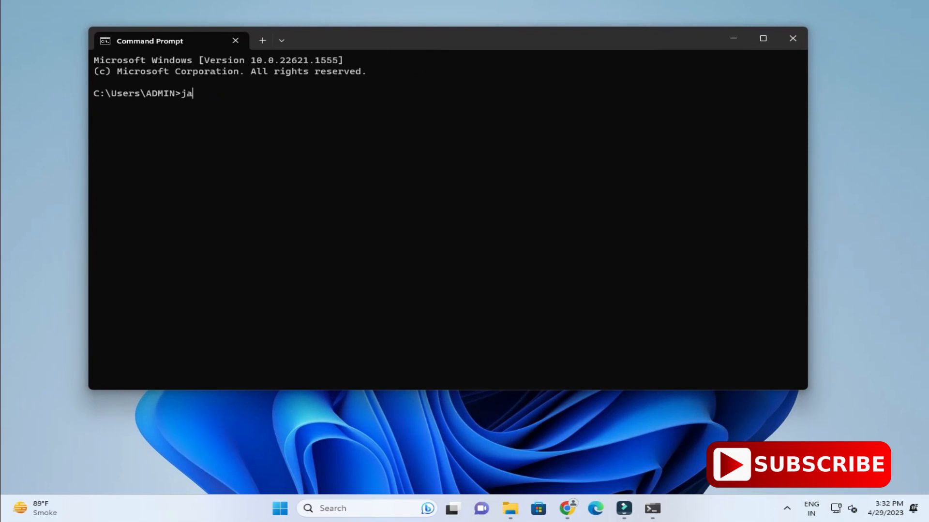
pyautogui.write('va --ve')
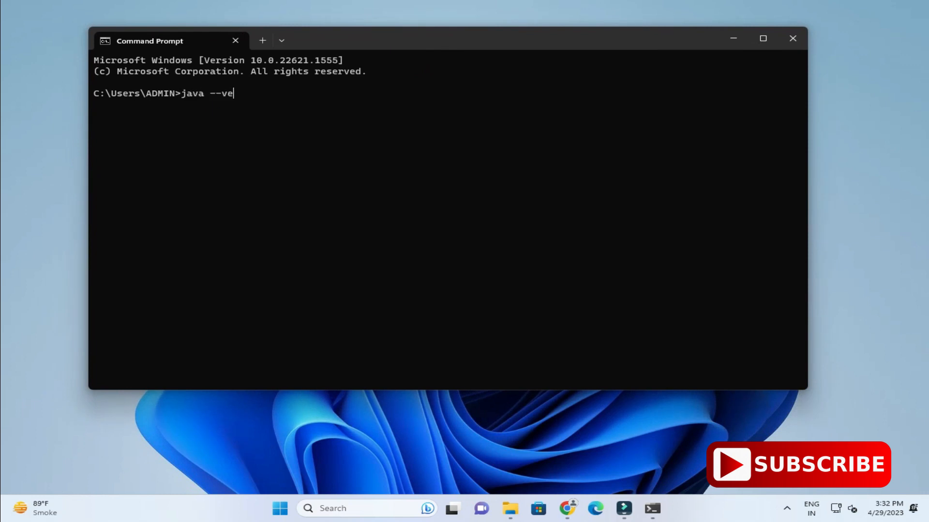
pyautogui.write('rsion')
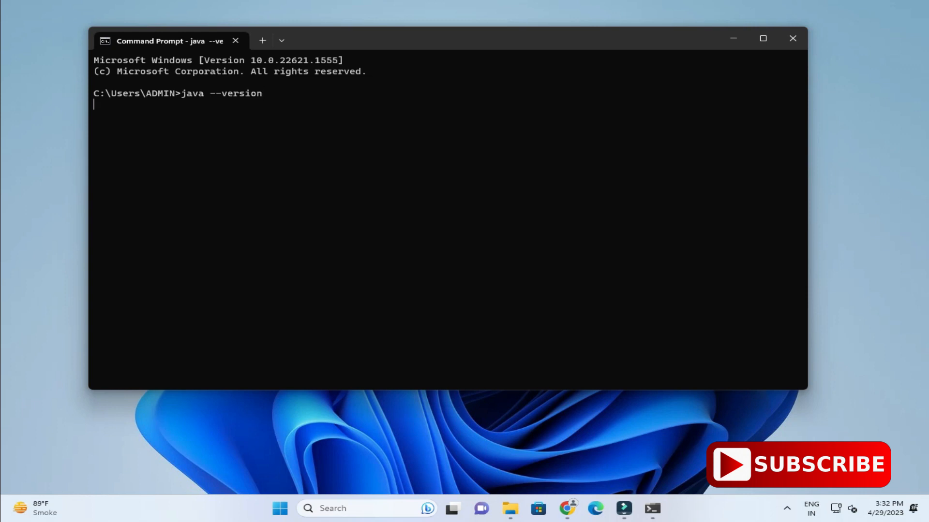
pyautogui.press('Return')
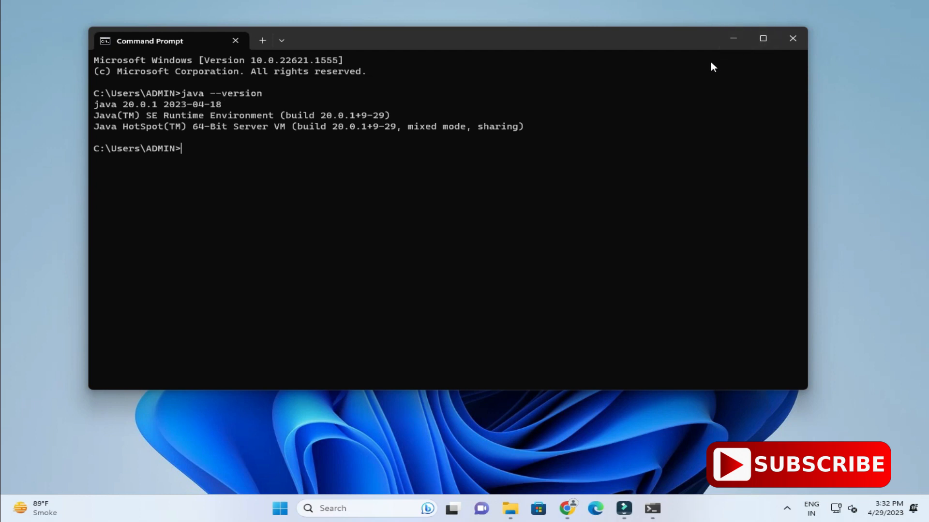
pyautogui.moveTo(733, 39)
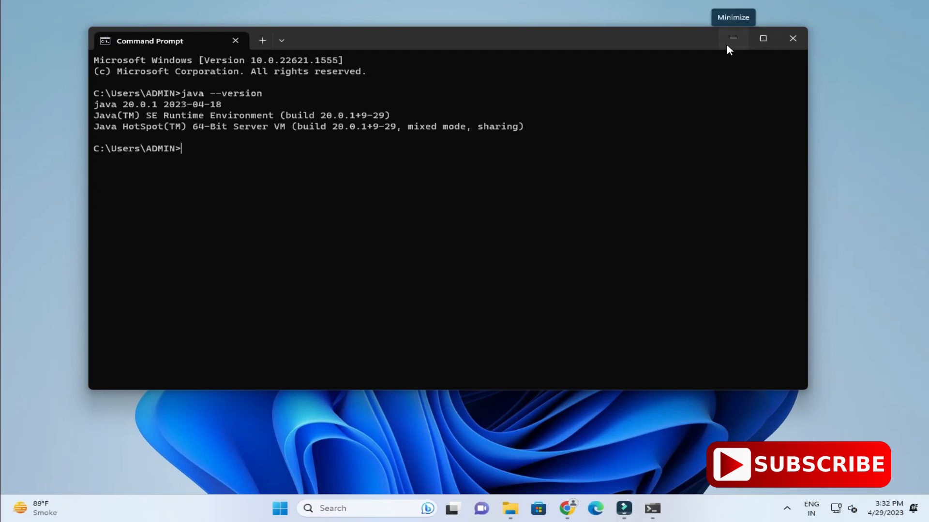
pyautogui.click(733, 39)
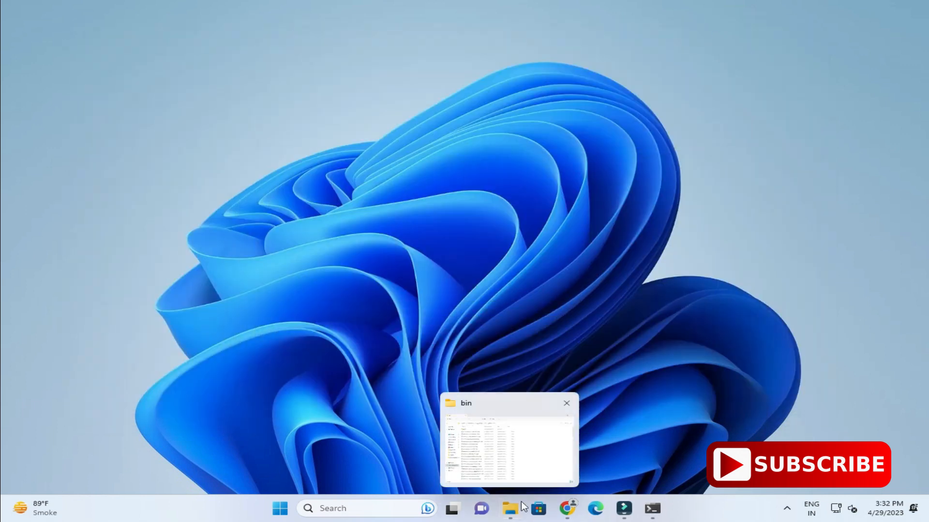
# Step: Create a cscorner folder on drive C: and search for Notepad
pyautogui.click(508, 441)
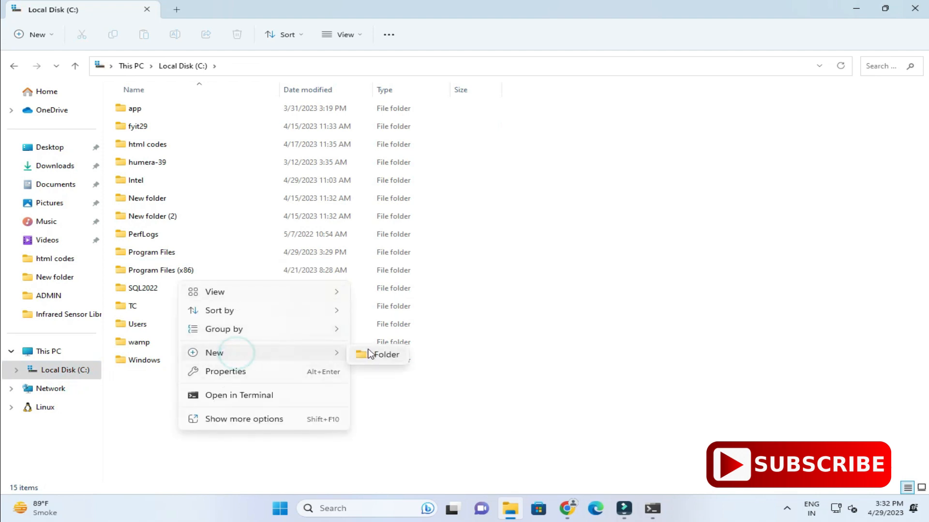
pyautogui.click(385, 354)
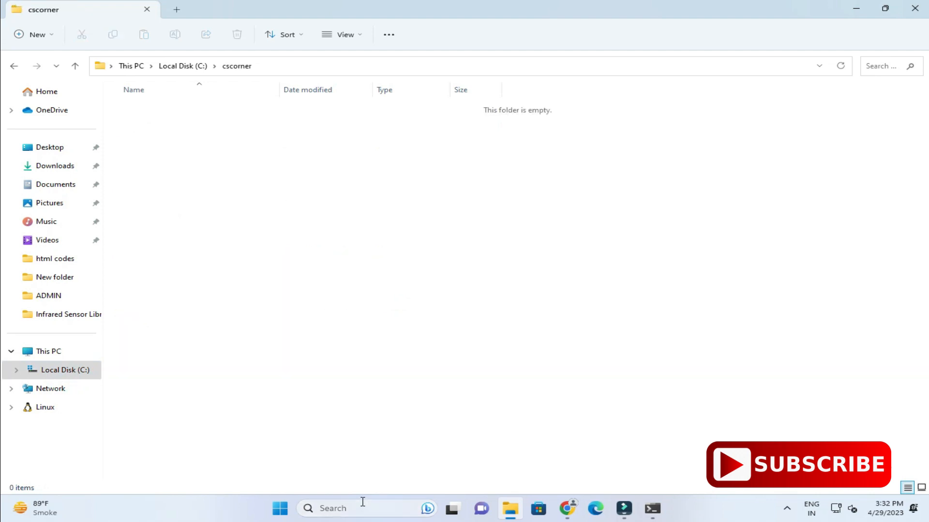
pyautogui.write('notepad')
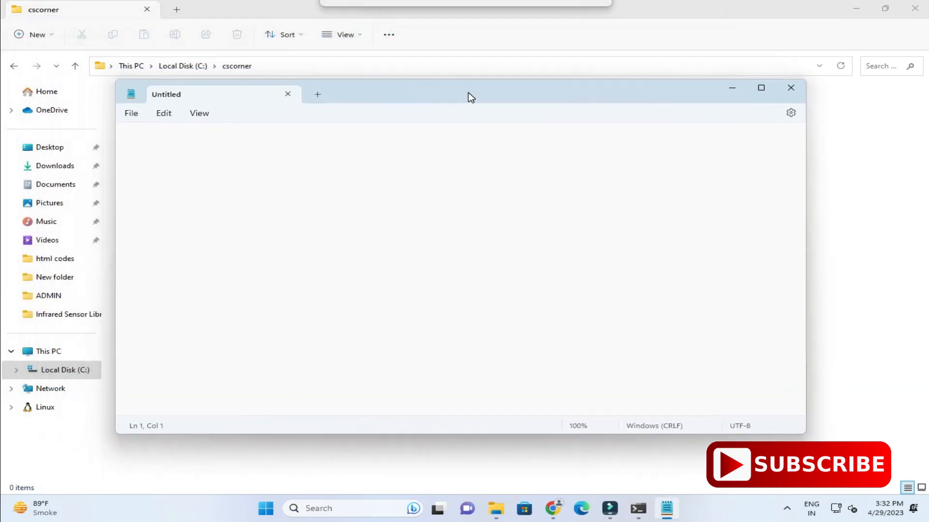
pyautogui.moveTo(871, 11)
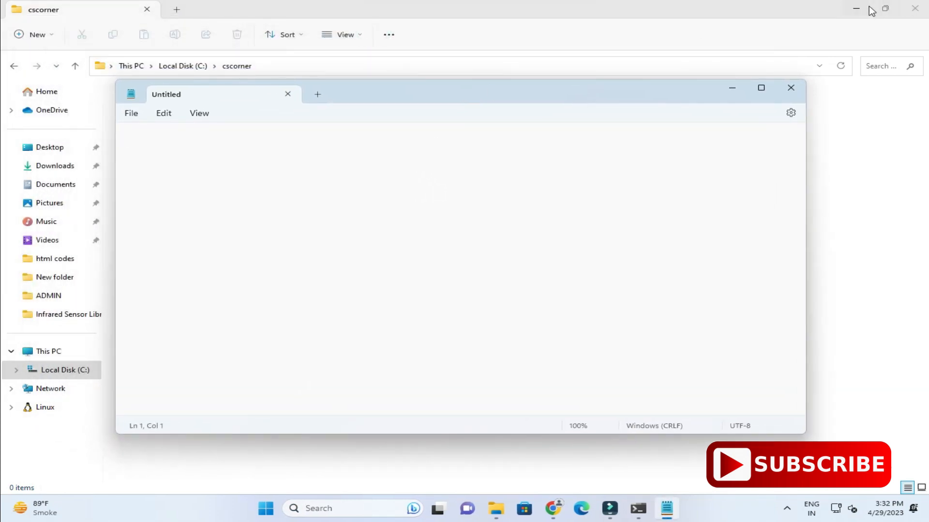
# Step: Type the public class HelloWorld declaration and its public static void main(String[] args) method
pyautogui.click(913, 9)
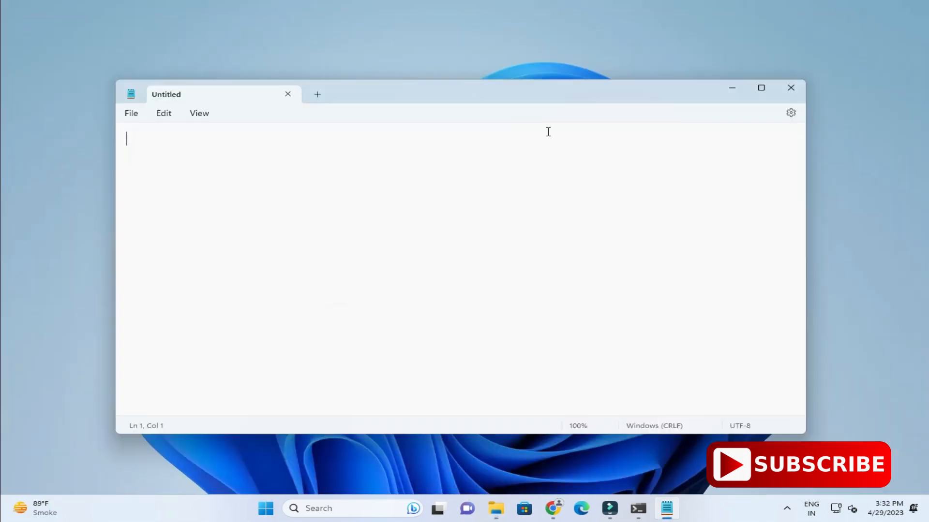
pyautogui.write('p')
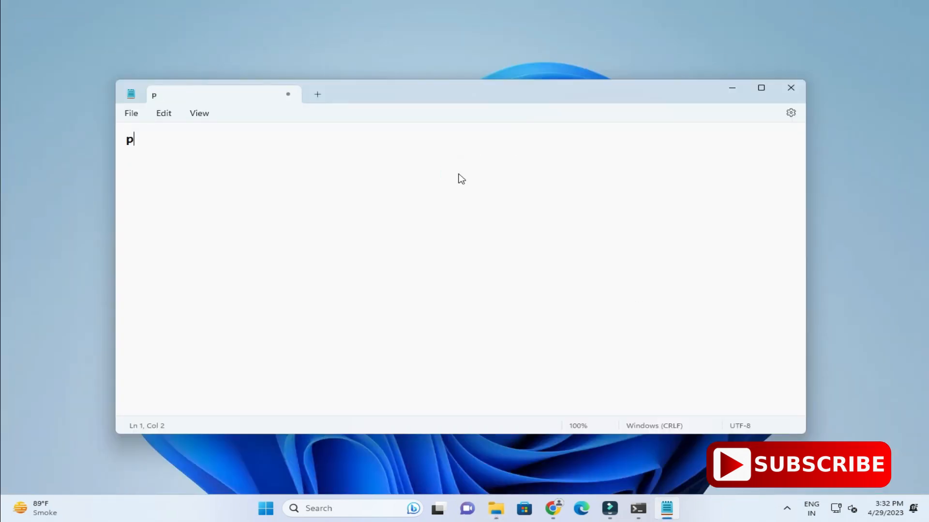
pyautogui.write('ublic')
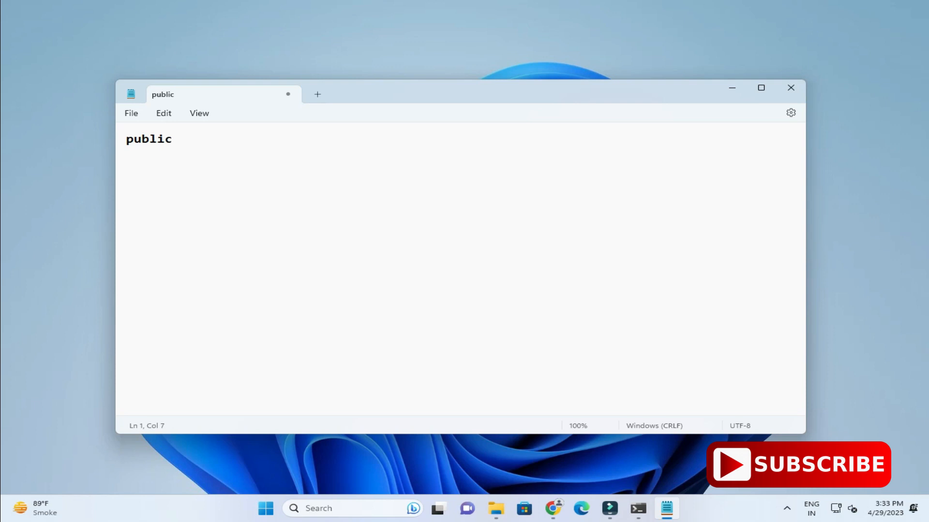
pyautogui.write('class')
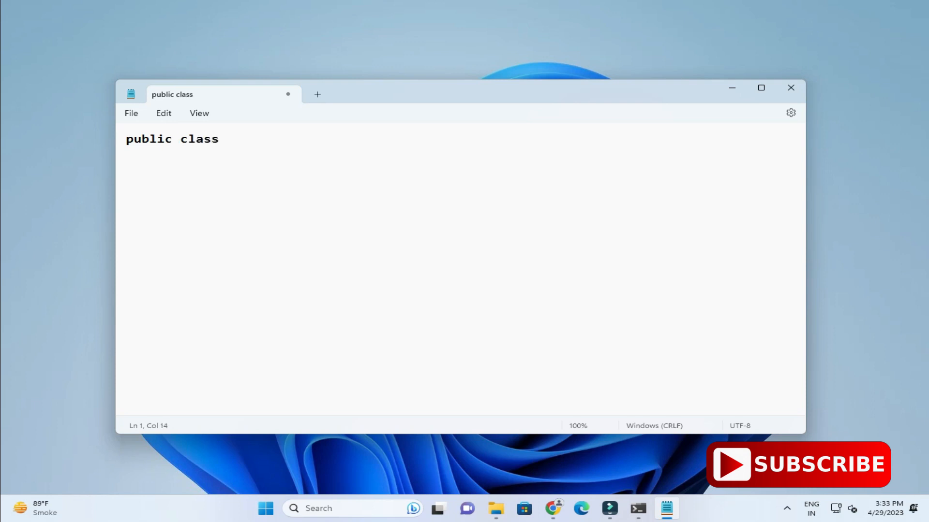
pyautogui.write('Hello')
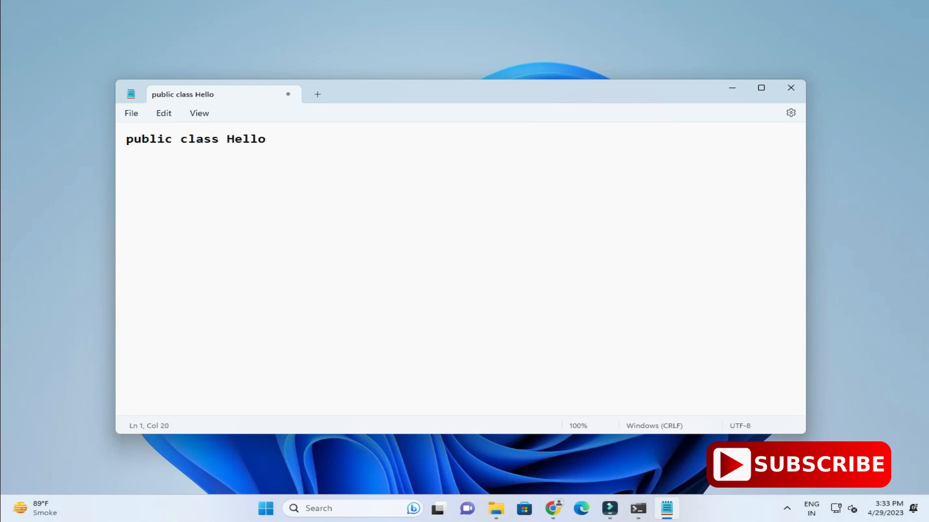
pyautogui.write('World')
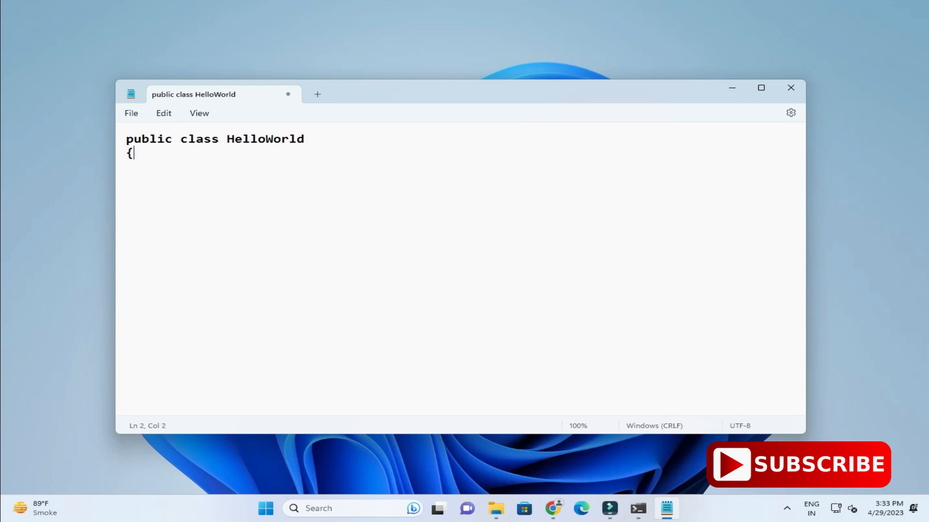
pyautogui.write('}')
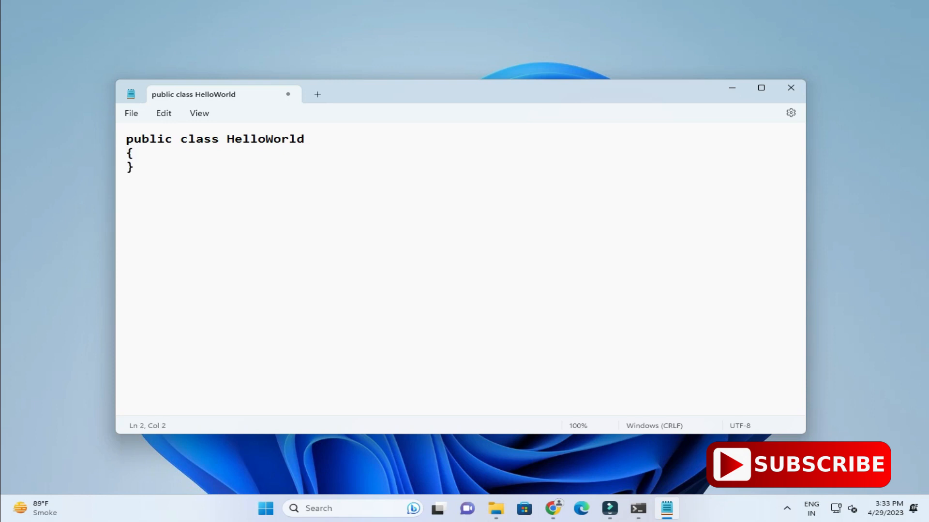
pyautogui.write('pub')
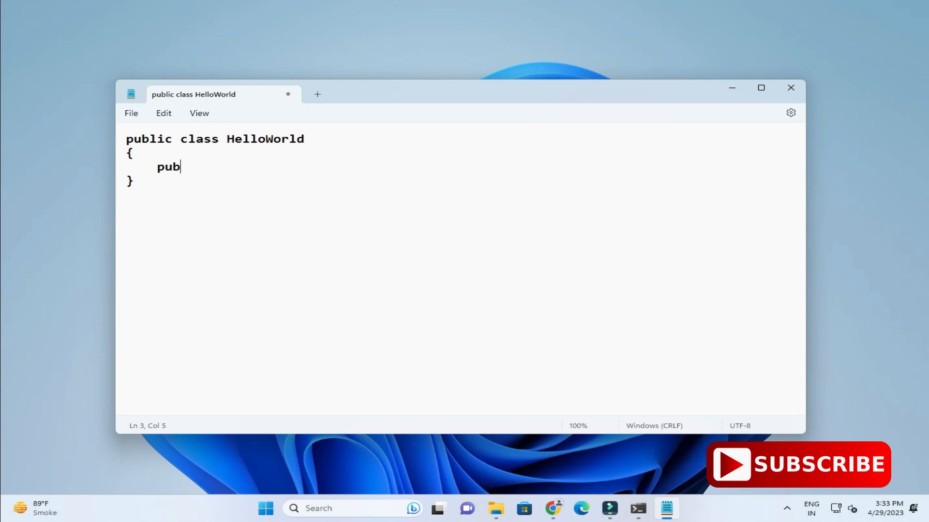
pyautogui.write('lic stati')
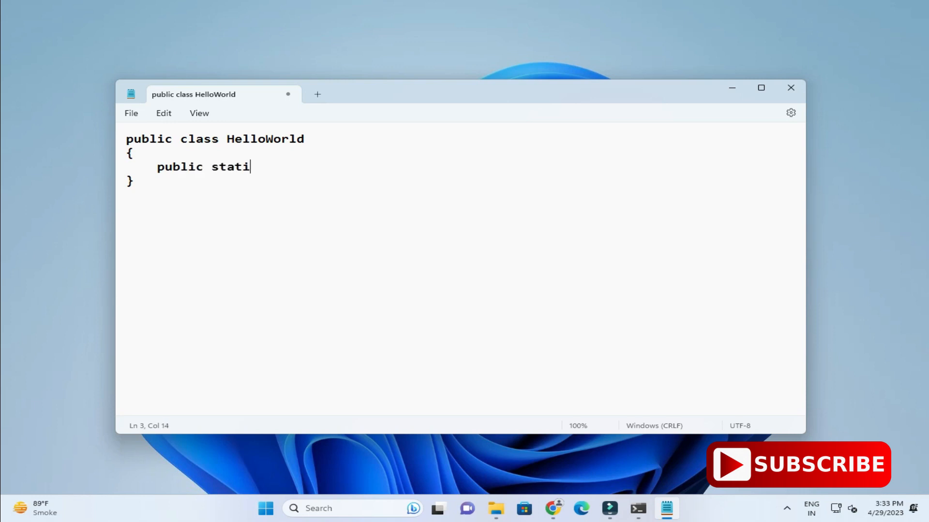
pyautogui.write('c void')
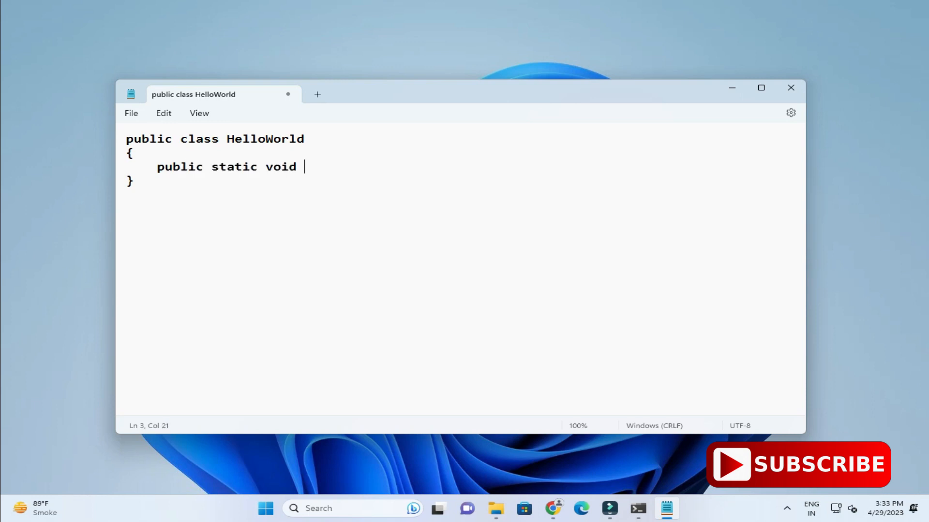
pyautogui.write('main(')
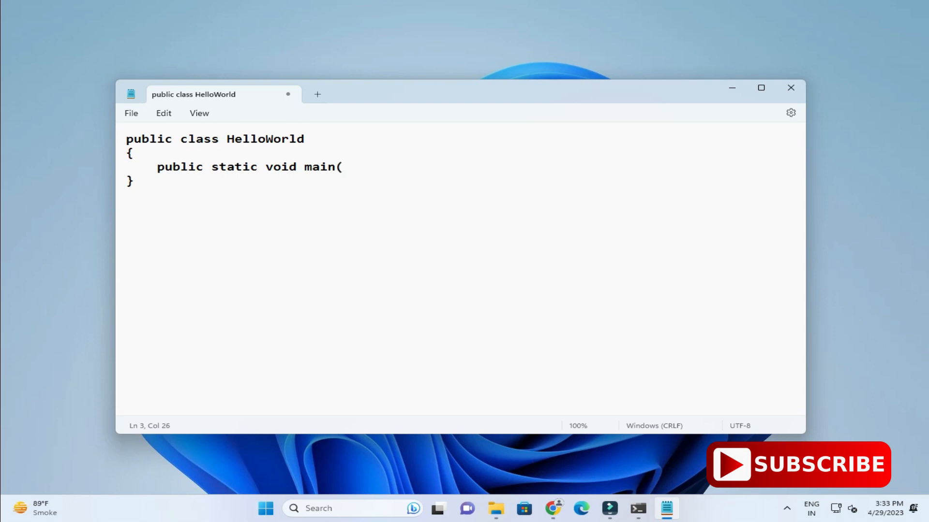
pyautogui.write('String')
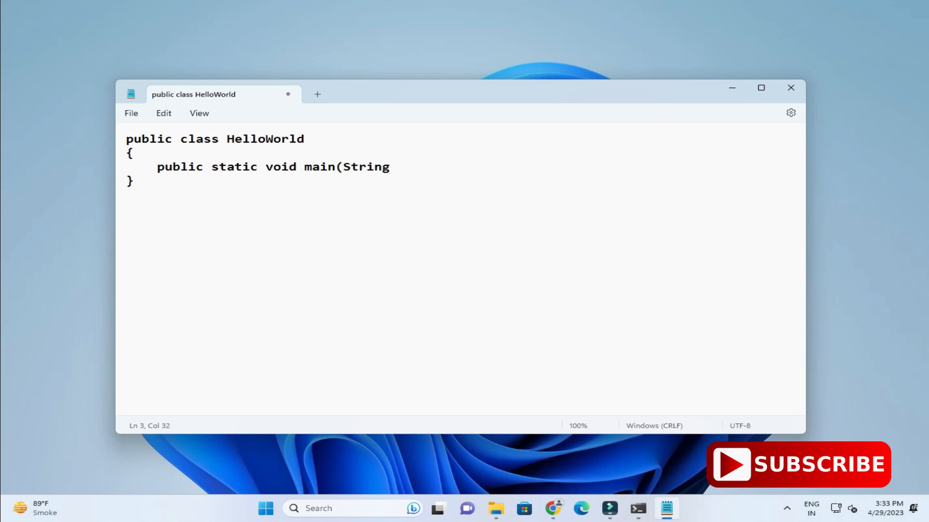
pyautogui.write('[] args')
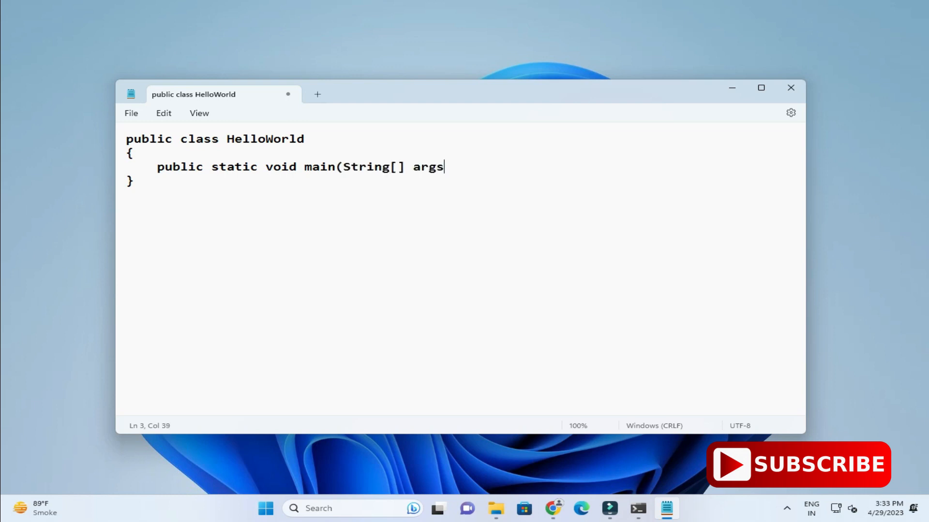
pyautogui.write(')')
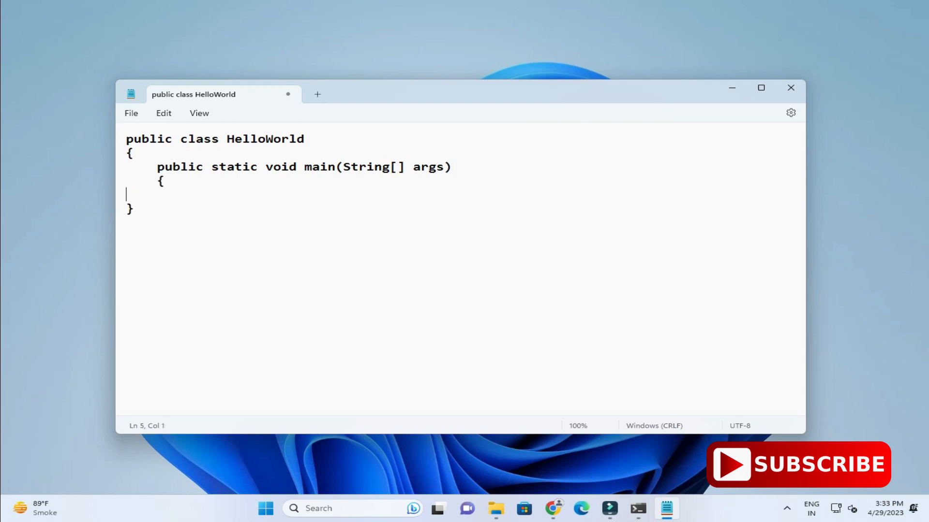
# Step: Add System.out.println("Thanks for watching!!"); inside the main method
pyautogui.write('Syste')
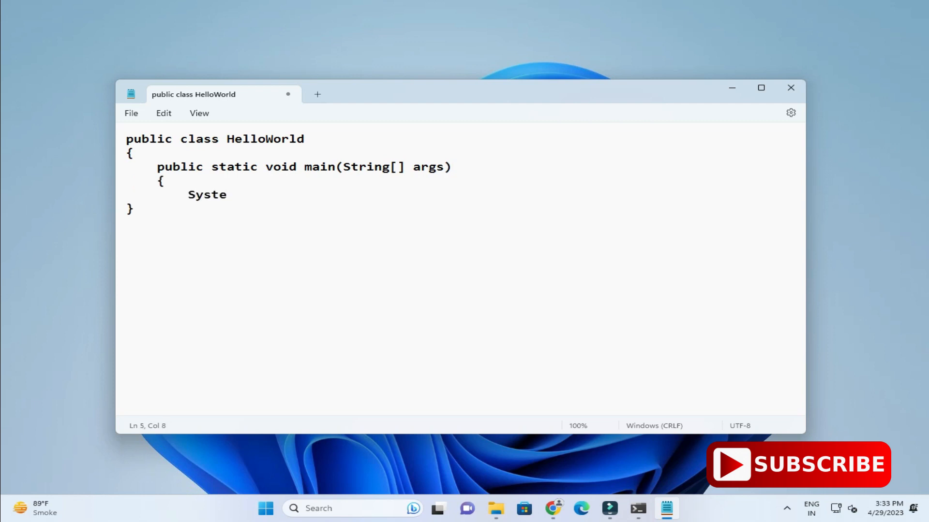
pyautogui.write('m.')
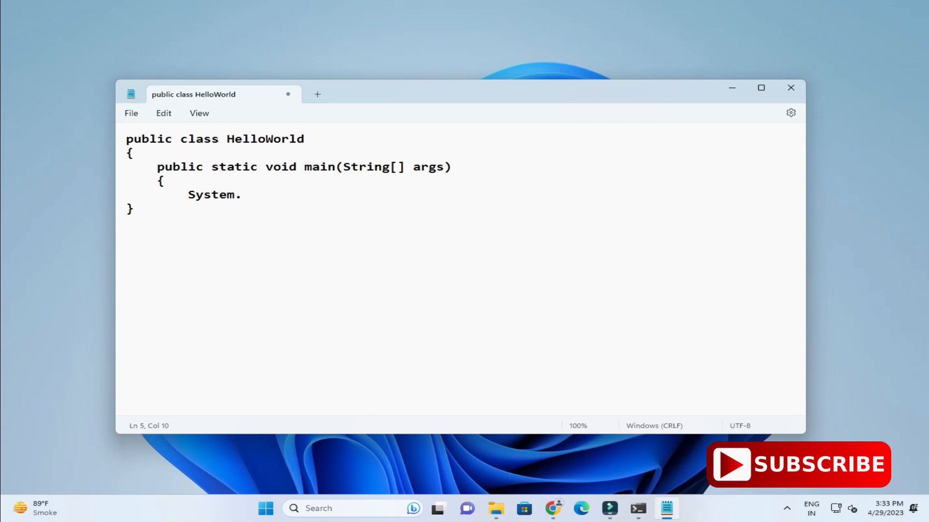
pyautogui.write('out')
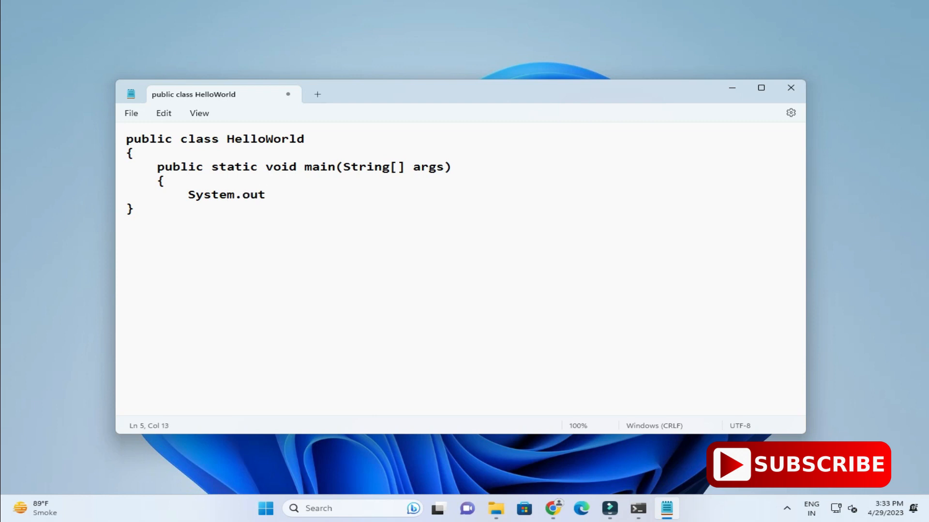
pyautogui.write('.pr')
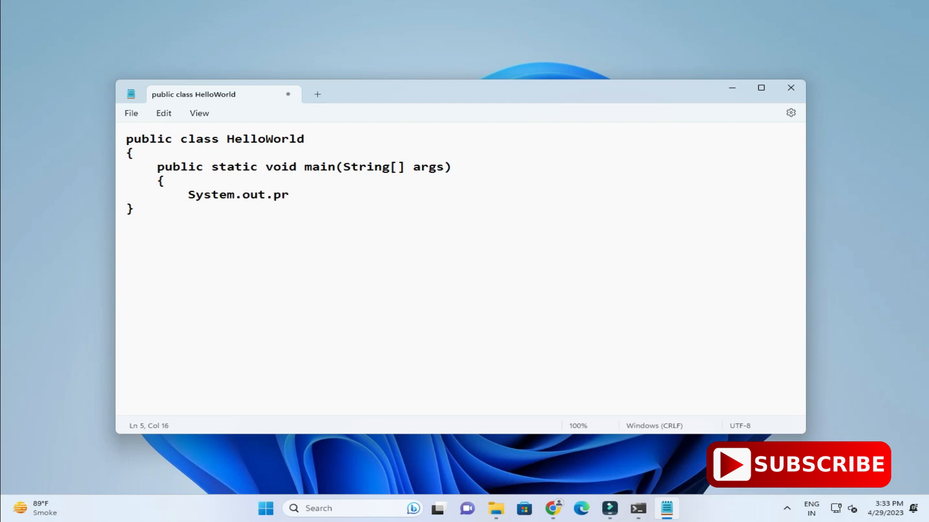
pyautogui.write('intln(')
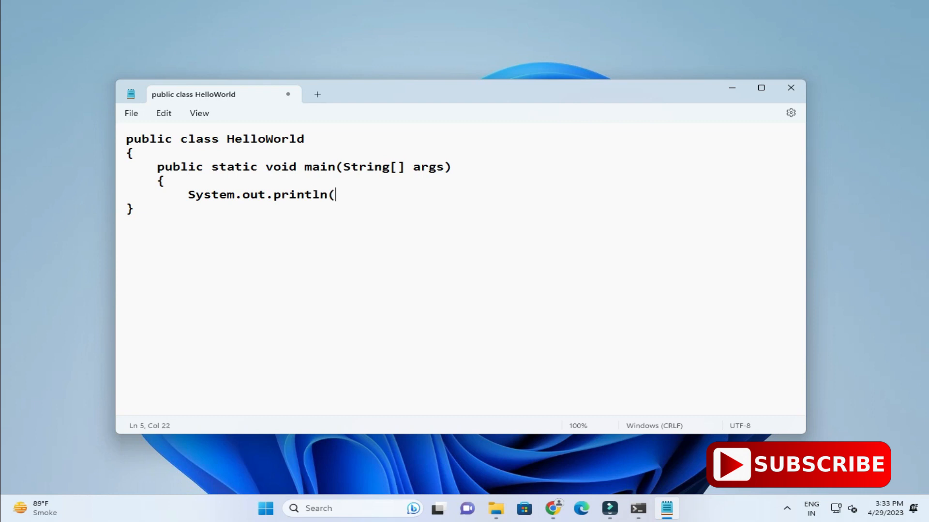
pyautogui.write('"T')
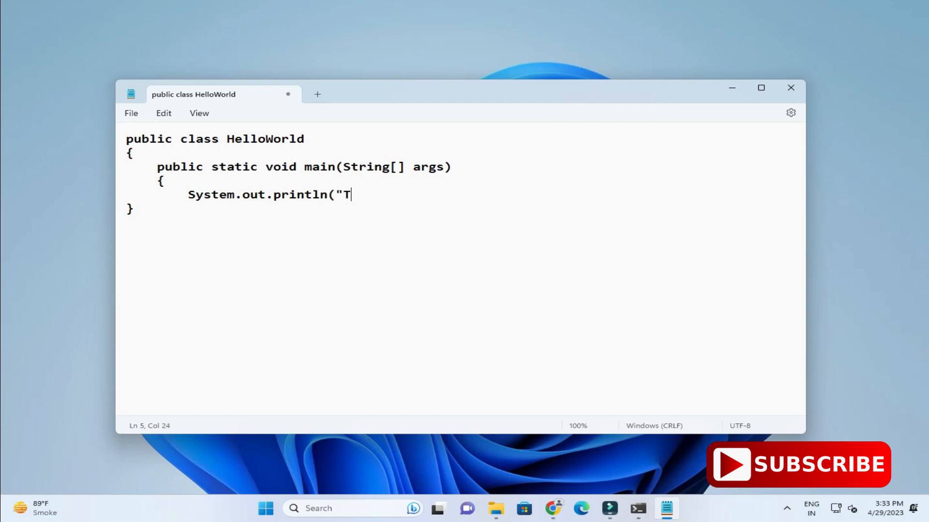
pyautogui.write('hanks')
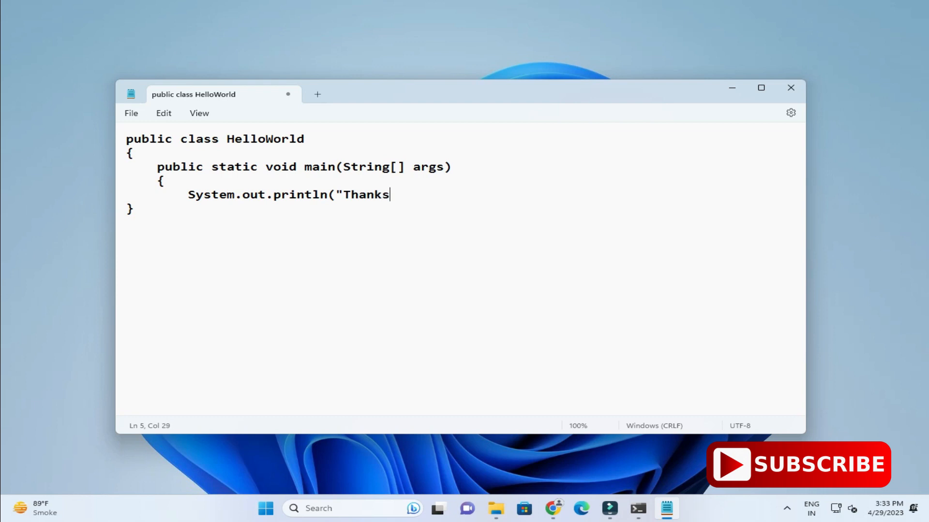
pyautogui.write('for wa')
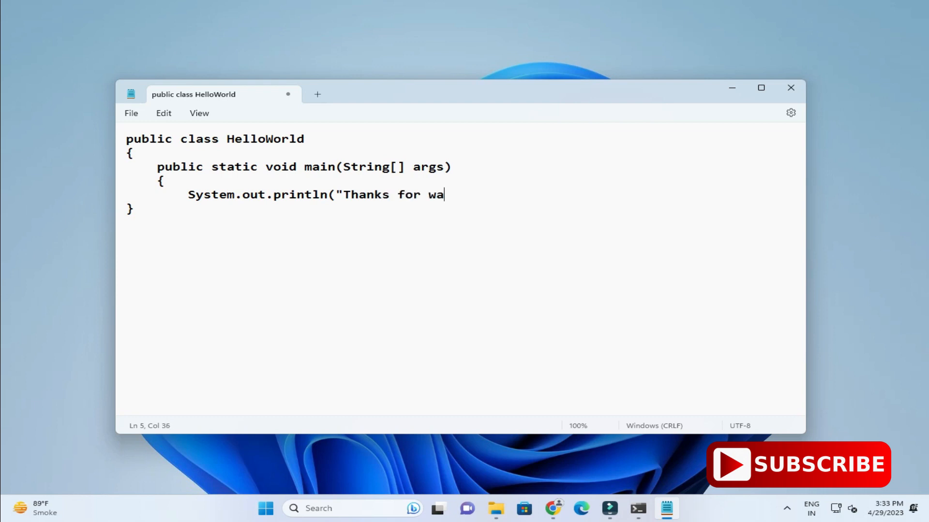
pyautogui.write('tching')
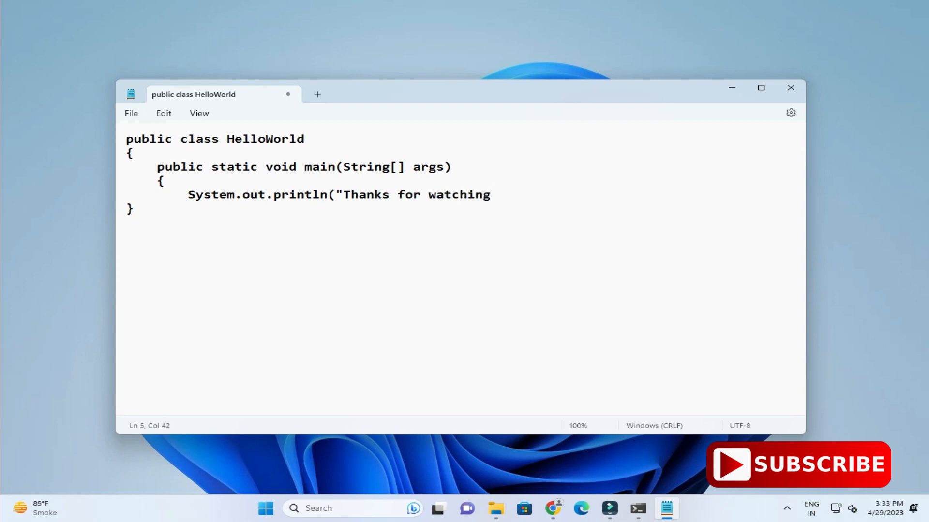
pyautogui.write('!!");')
pyautogui.write('}')
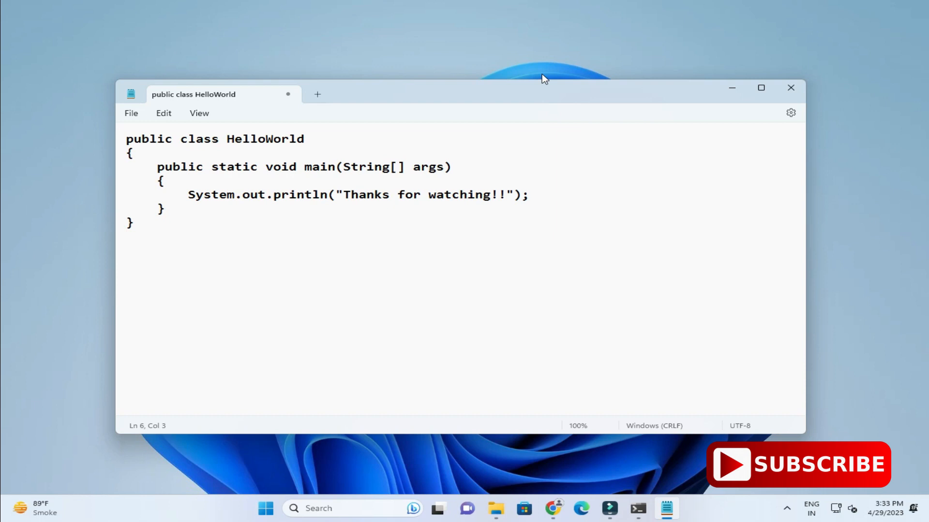
# Step: Save the code as HelloWorld.java in C:\cscorner with Save as type set to All files
pyautogui.doubleClick(265, 139)
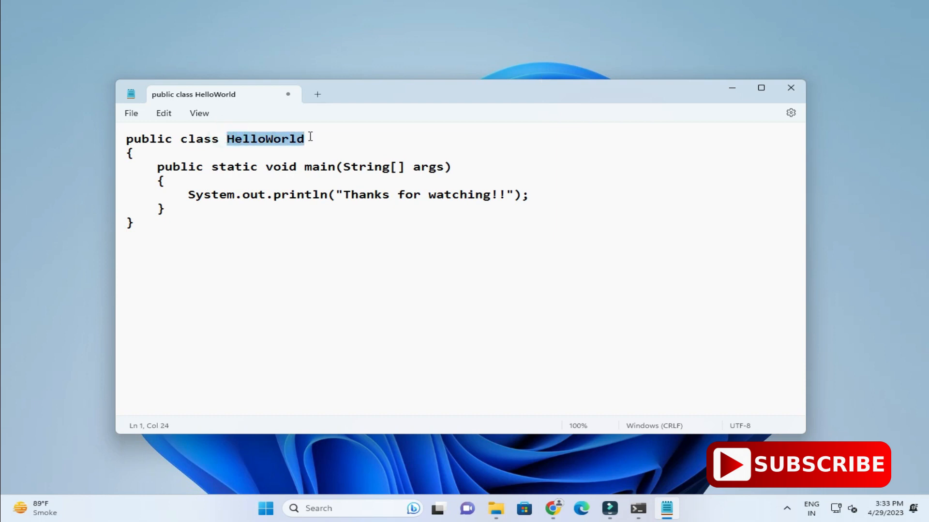
pyautogui.click(131, 113)
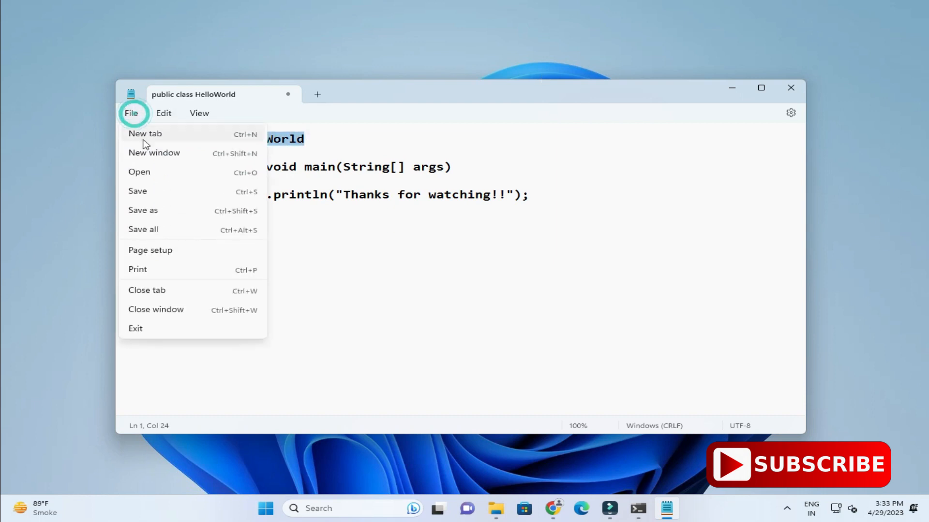
pyautogui.click(143, 209)
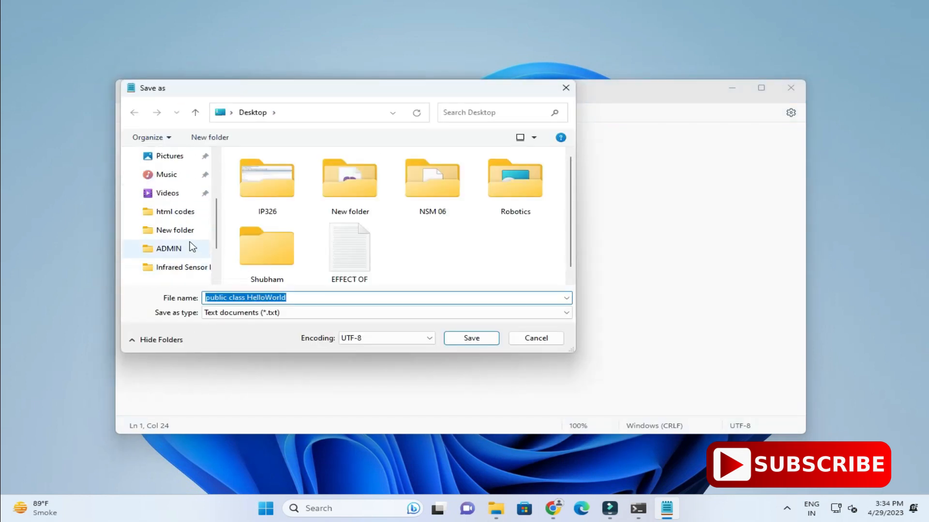
pyautogui.click(185, 267)
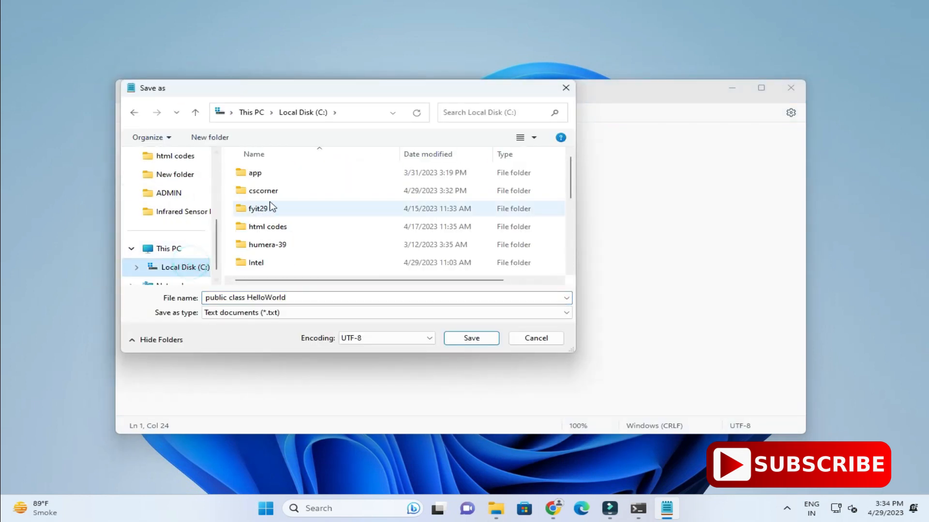
pyautogui.doubleClick(262, 190)
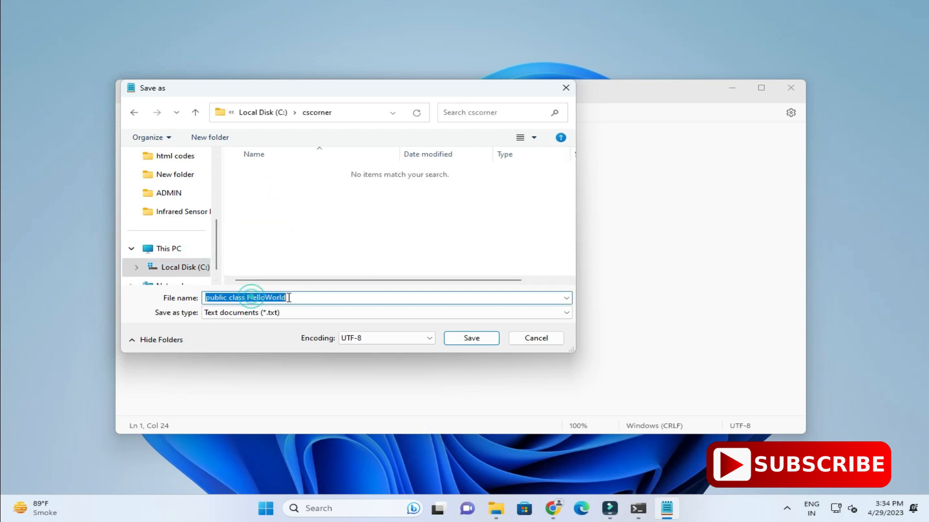
pyautogui.write('HelloWorld')
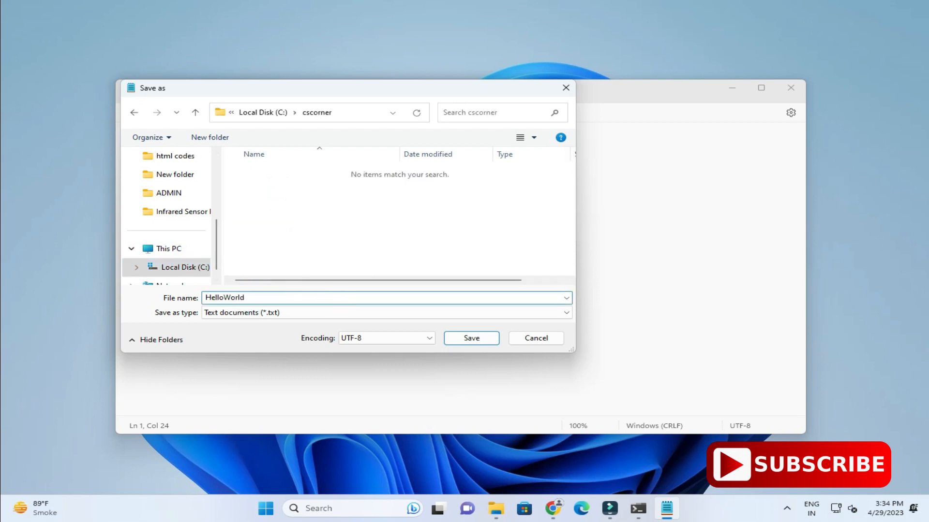
pyautogui.write('.java')
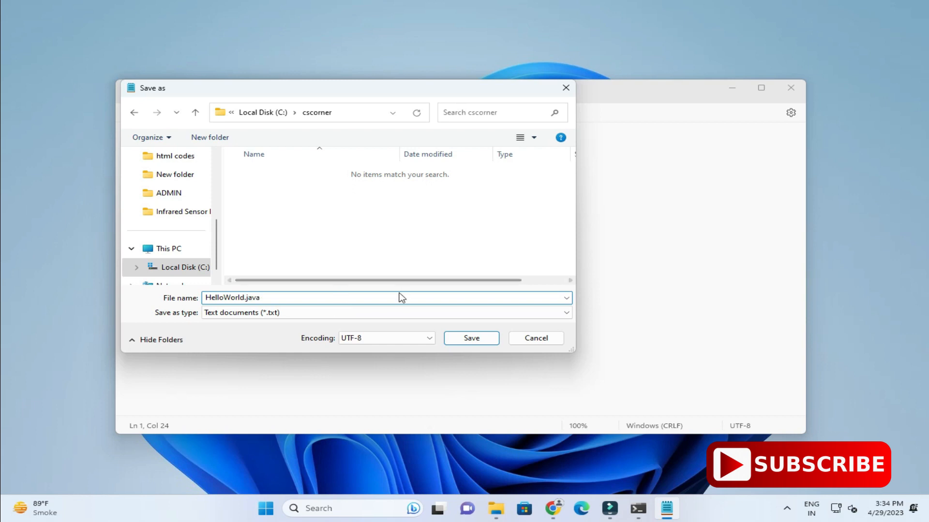
pyautogui.click(385, 312)
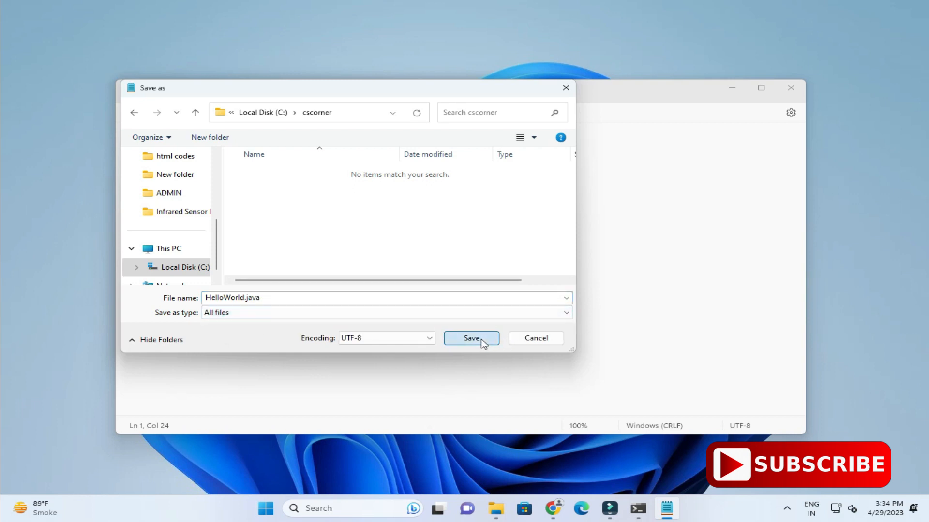
pyautogui.click(471, 338)
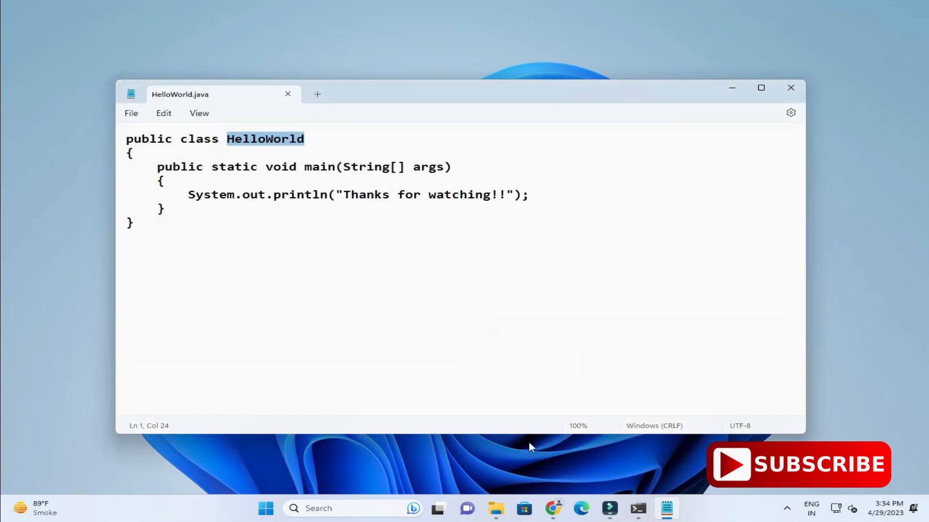
# Step: Show HelloWorld.java in the cscorner folder, then close Notepad and the old Command Prompt
pyautogui.click(495, 509)
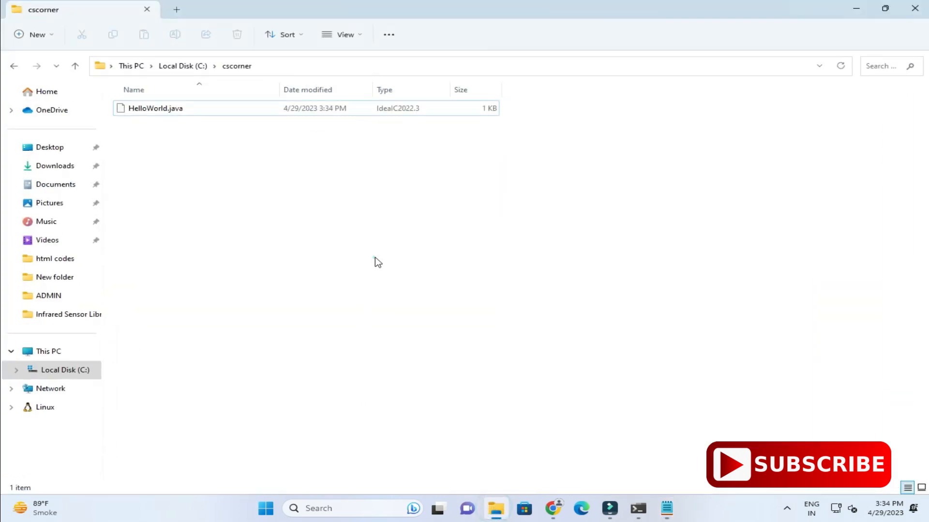
pyautogui.doubleClick(155, 108)
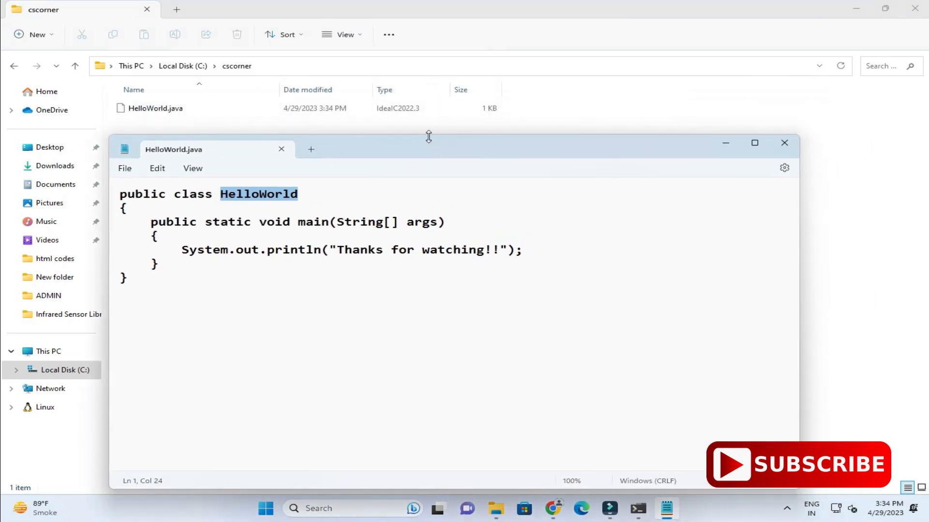
pyautogui.moveTo(646, 492)
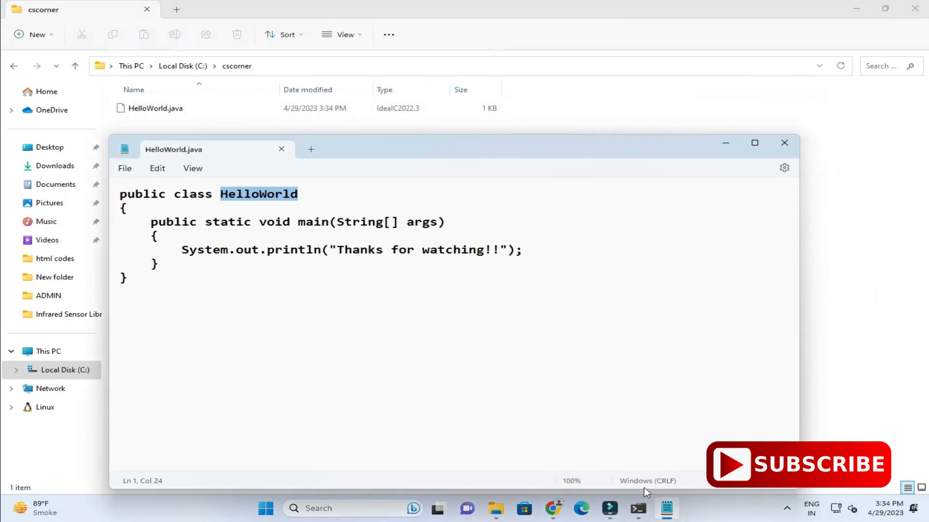
pyautogui.click(637, 508)
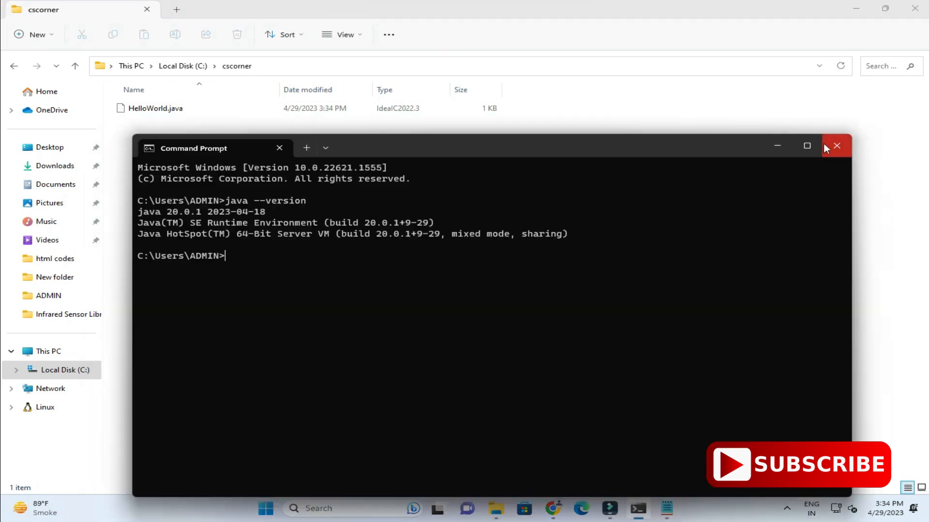
pyautogui.click(806, 146)
pyautogui.write('cm')
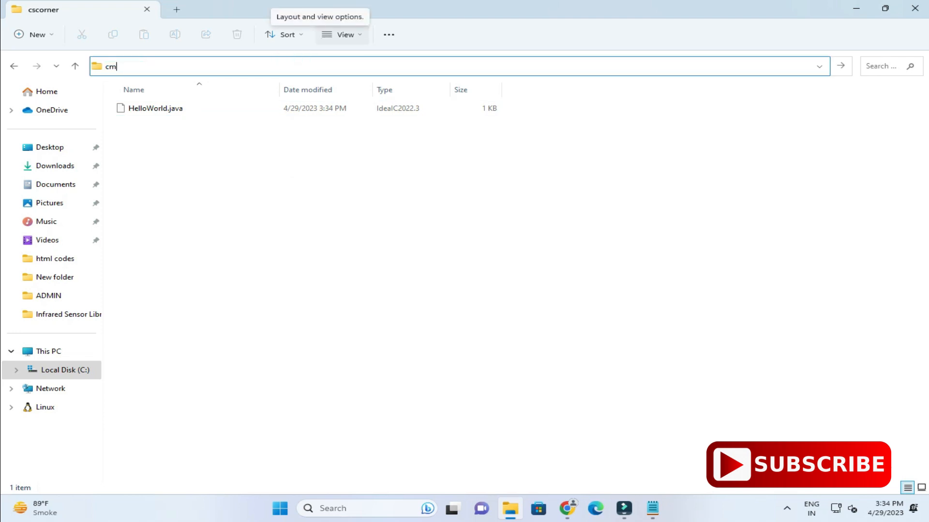
# Step: Open cmd from Explorer's address bar and run javac HelloWorld.java in C:\cscorner
pyautogui.write('C:\\Windows\\System32\\cmd.exe')
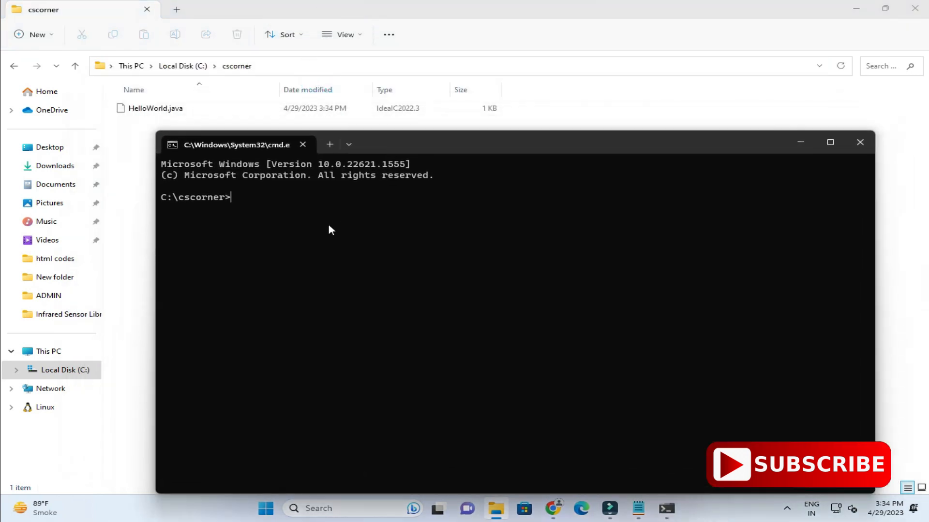
pyautogui.write('j')
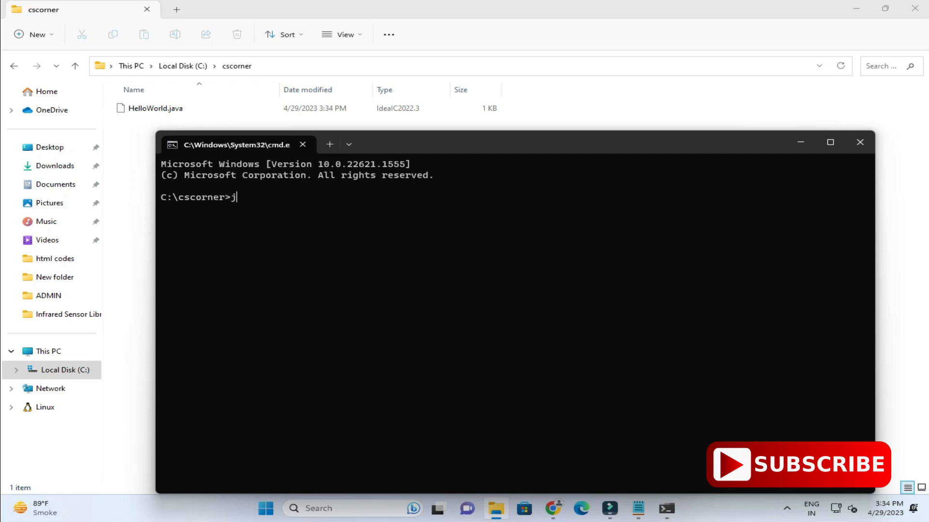
pyautogui.write('avac')
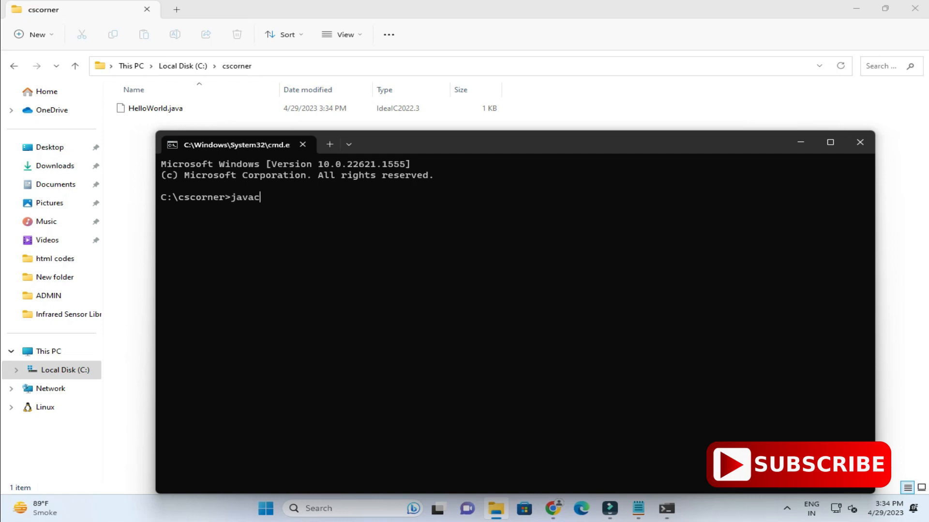
pyautogui.write('HelloWorld.java')
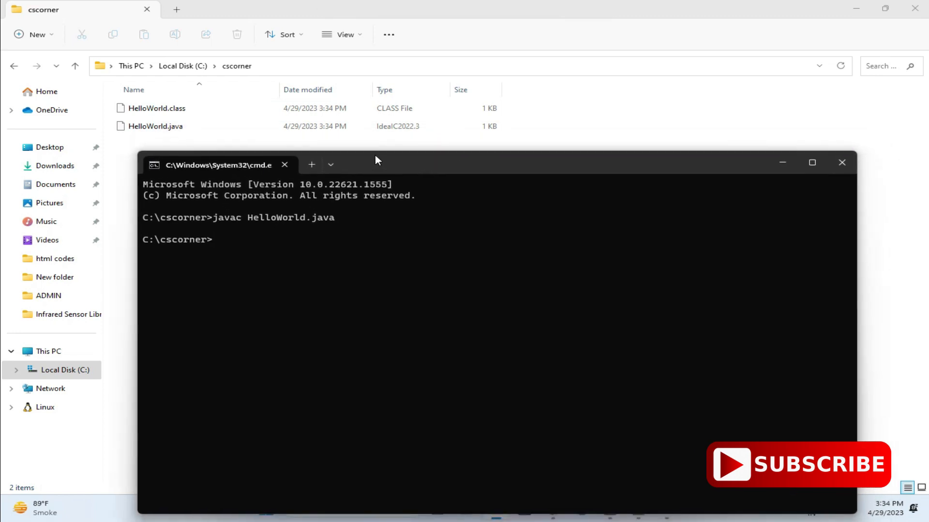
pyautogui.click(157, 109)
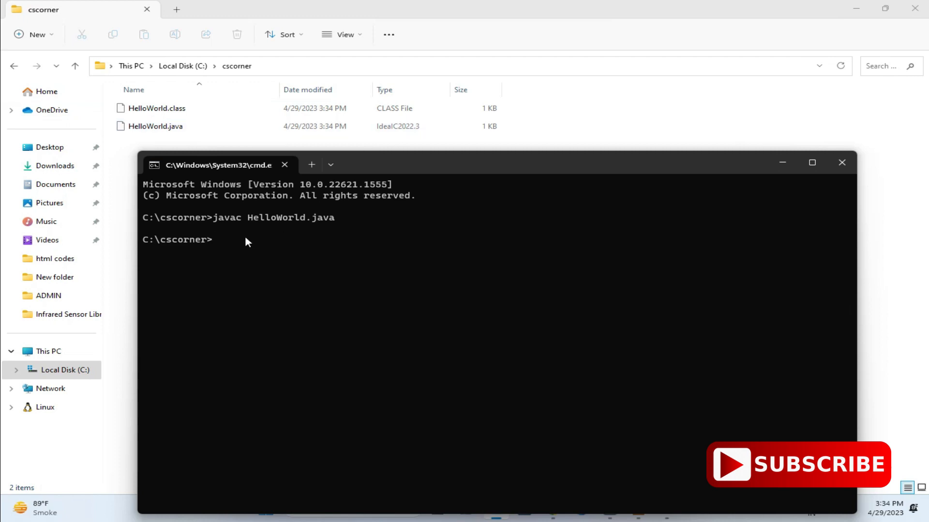
# Step: Type java HelloWorld.class, then backspace away the .class extension to leave java HelloWorld
pyautogui.write('j')
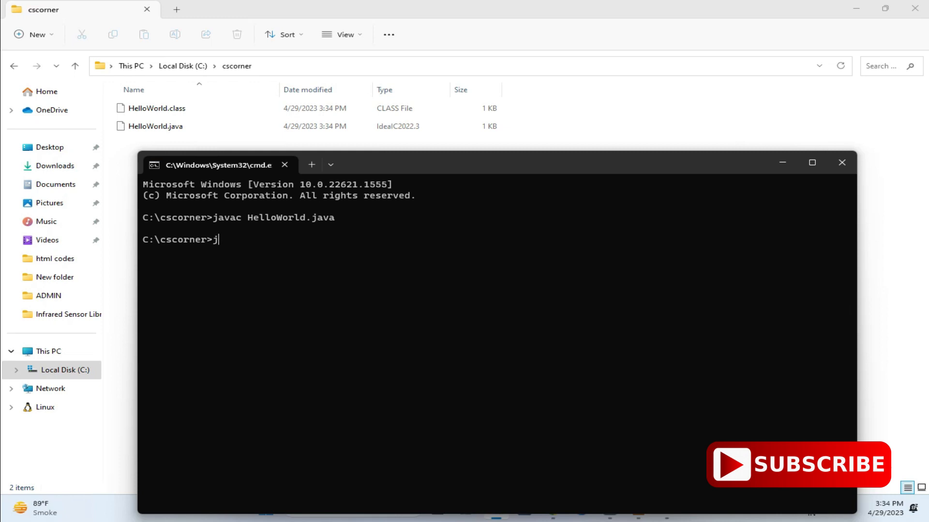
pyautogui.write('ava HelloWorld.class')
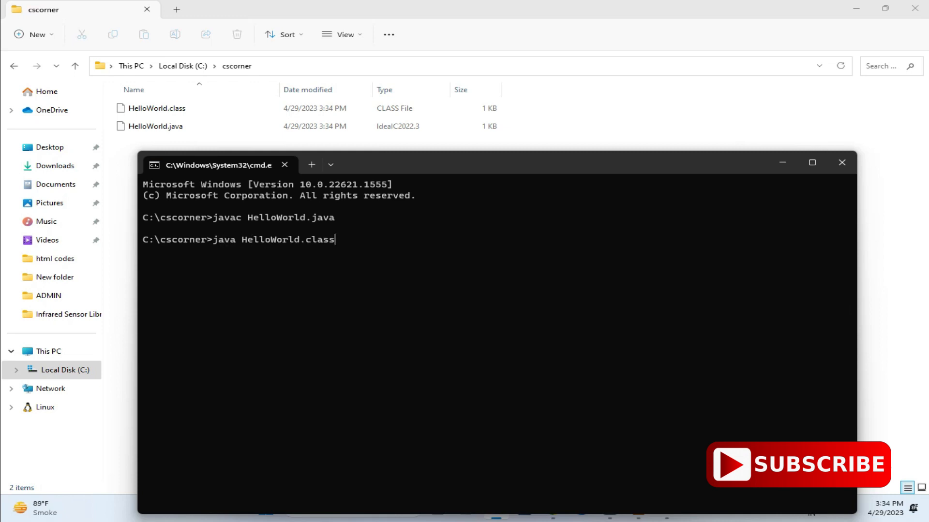
pyautogui.press('BackSpace')
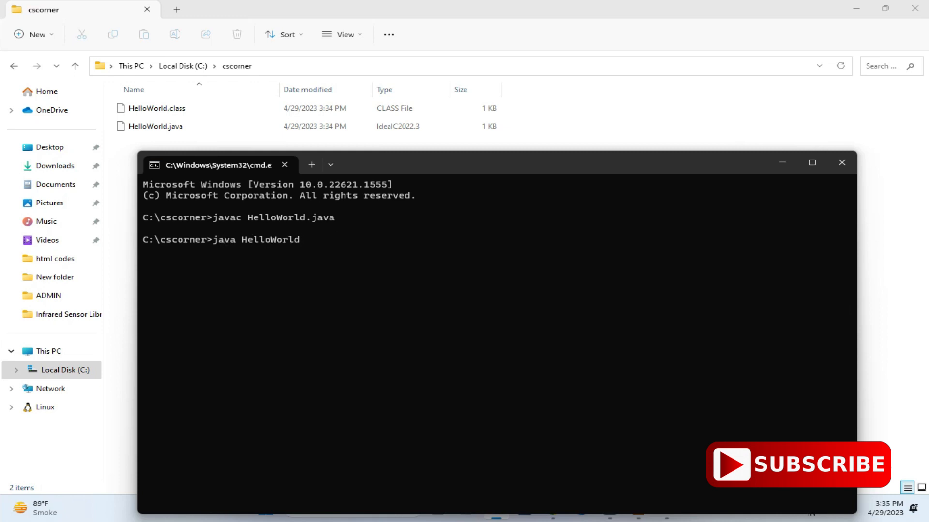